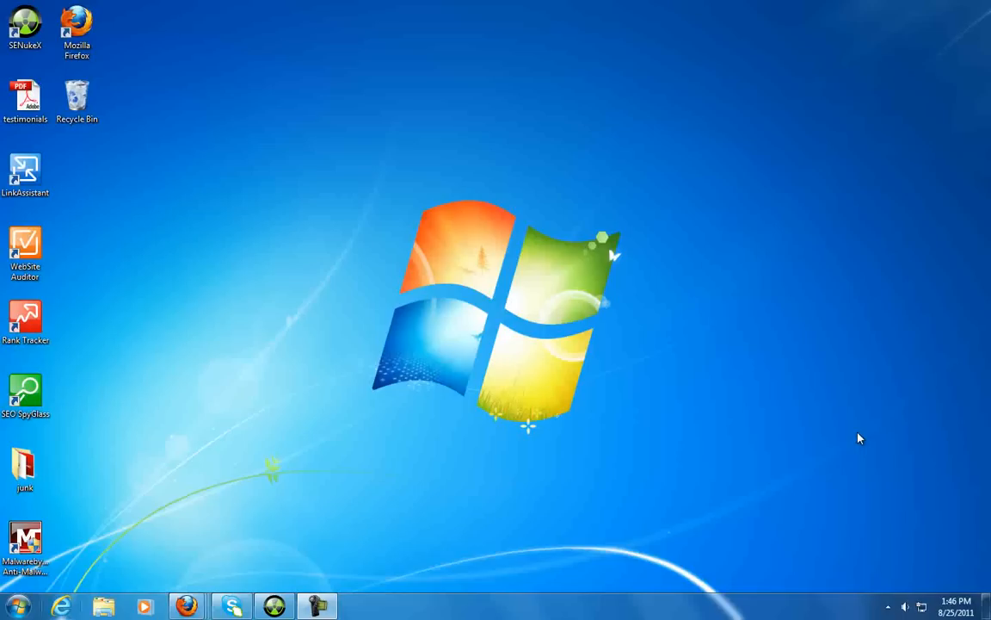
- Move the LinkAssistant, WebSite Auditor, Rank Tracker and SEO SpyGlass shortcuts into a second desktop column
{"action": "left_click", "coordinate": [25, 168]}
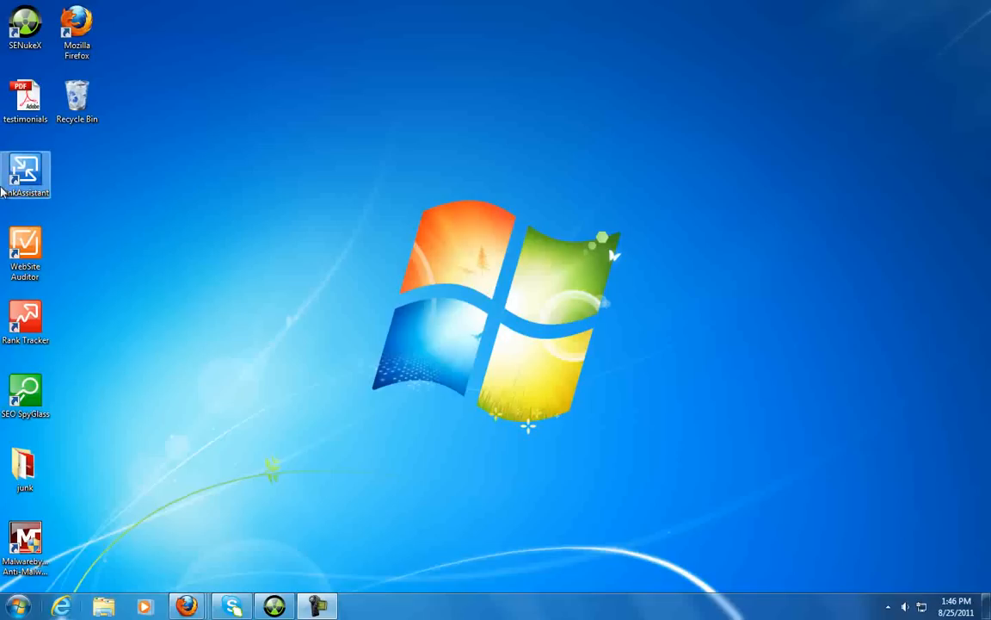
{"action": "left_click_drag", "start_coordinate": [26, 172], "coordinate": [210, 94]}
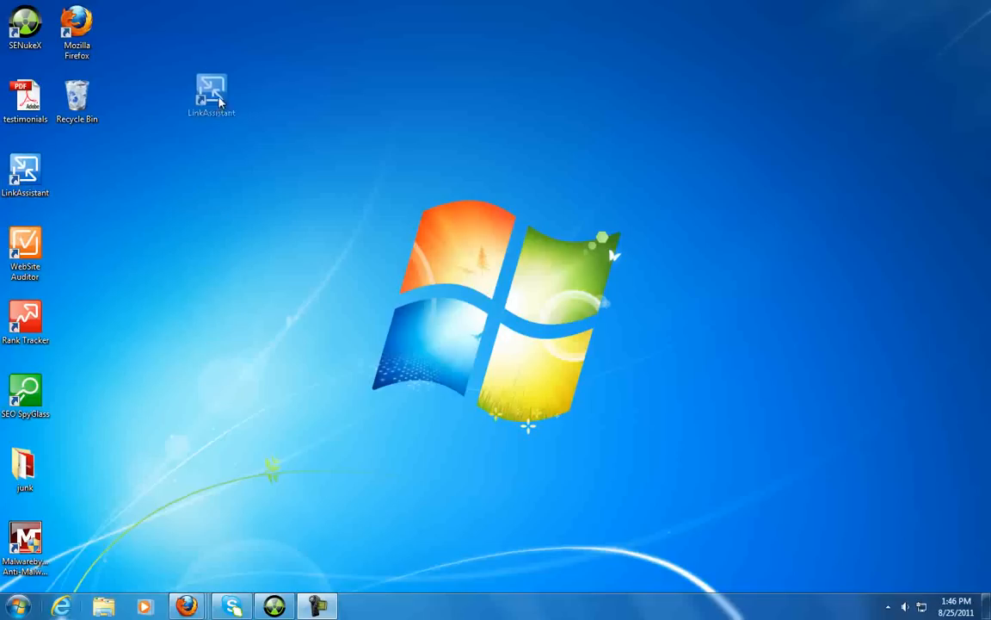
{"action": "left_click_drag", "start_coordinate": [25, 250], "coordinate": [238, 168]}
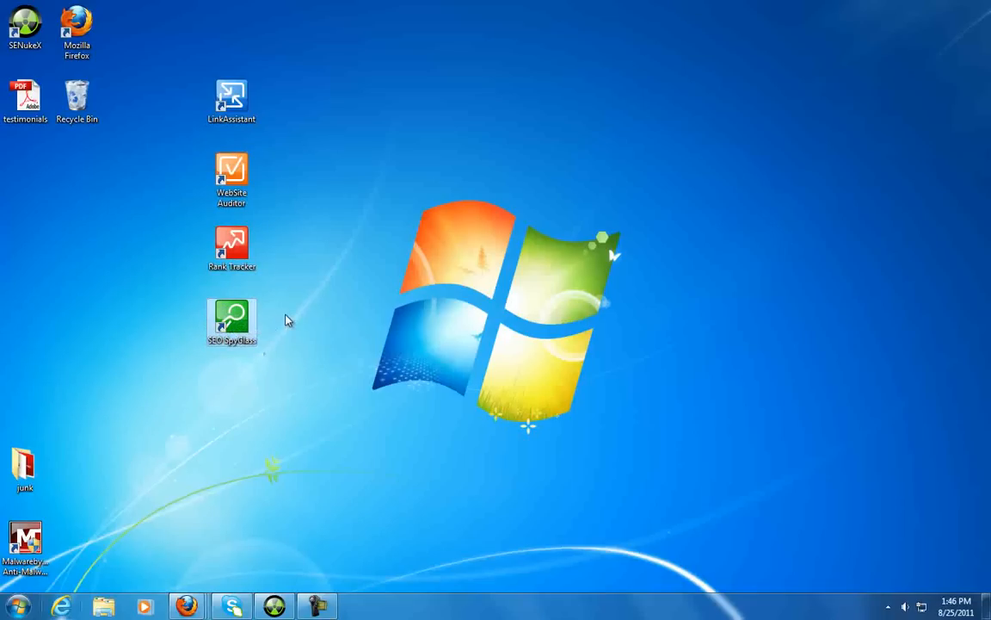
{"action": "mouse_move", "coordinate": [230, 323]}
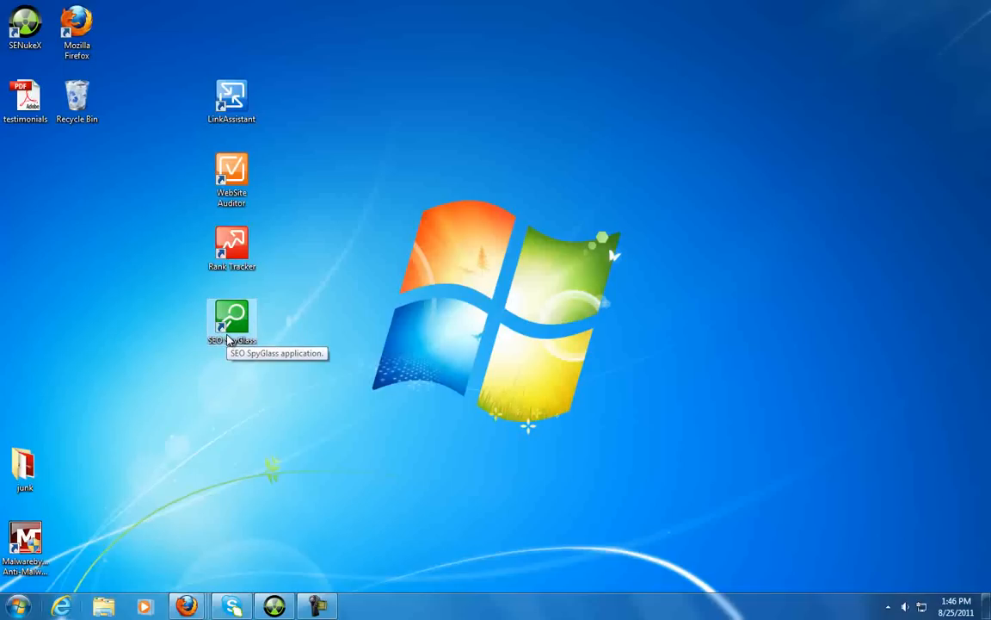
{"action": "mouse_move", "coordinate": [294, 309]}
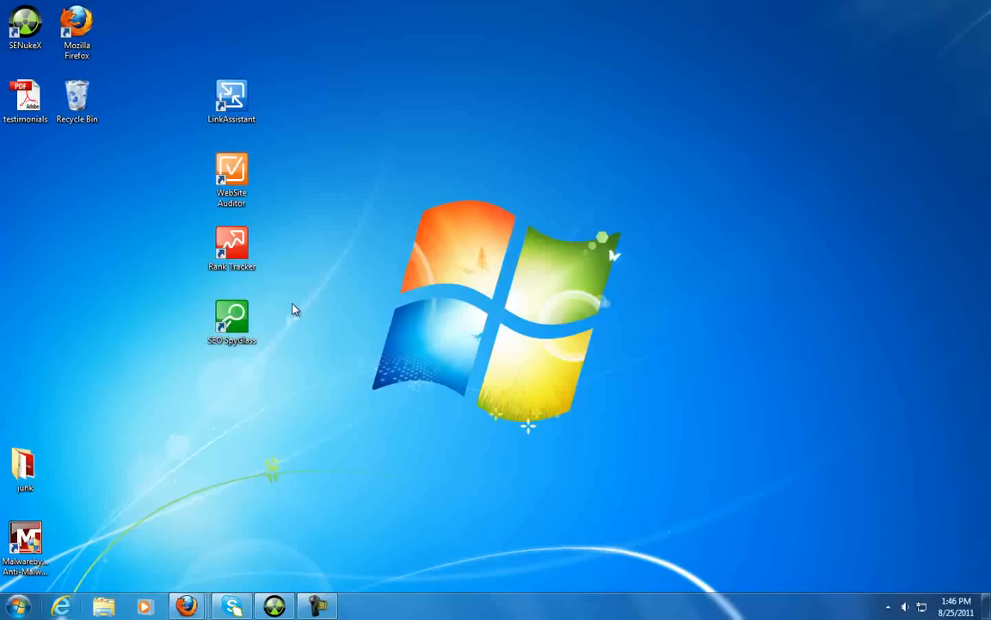
{"action": "mouse_move", "coordinate": [259, 292]}
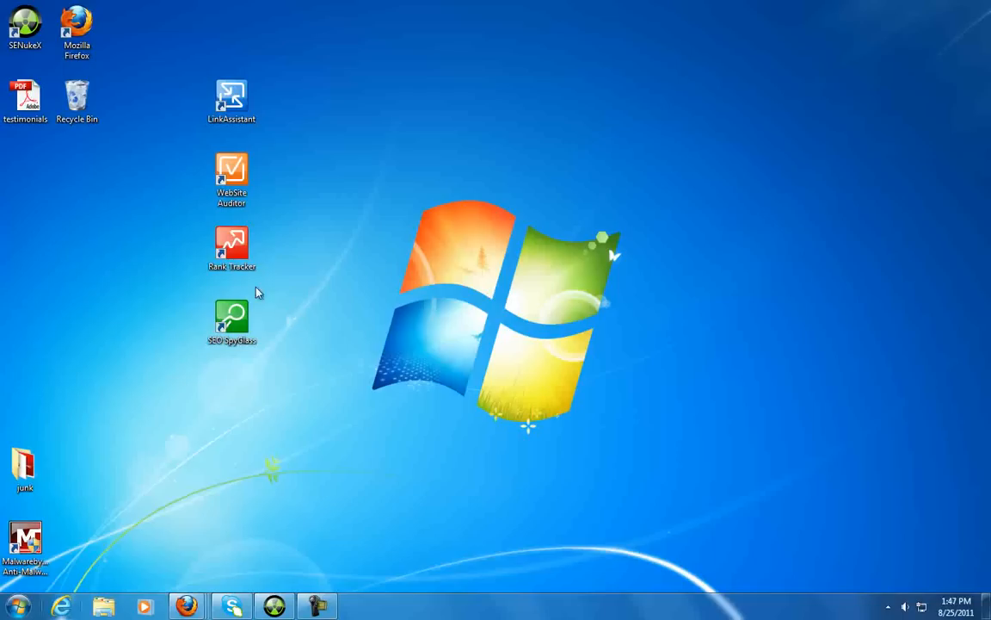
{"action": "mouse_move", "coordinate": [232, 245]}
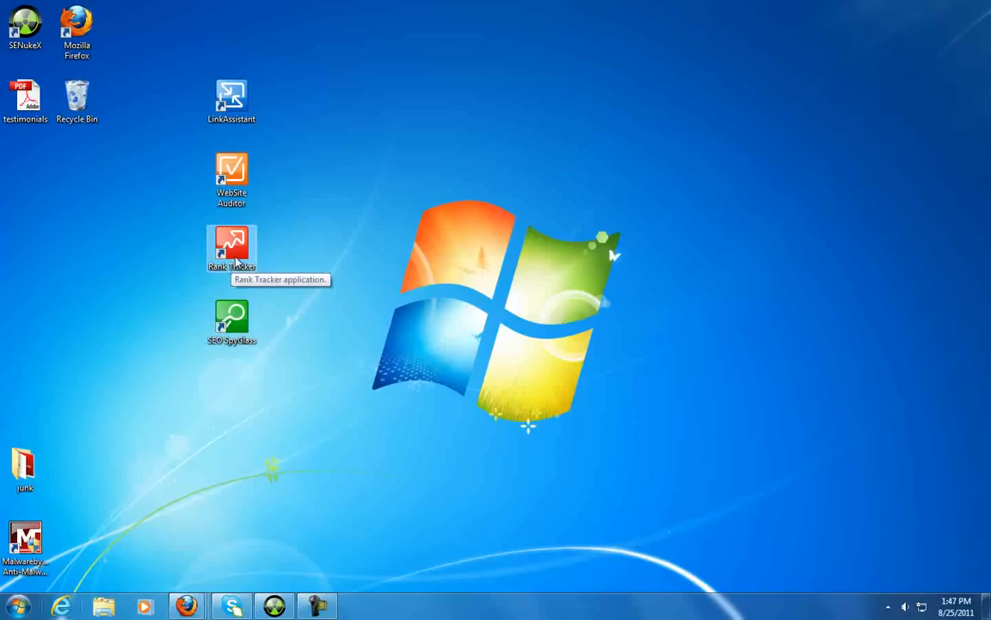
{"action": "mouse_move", "coordinate": [279, 243]}
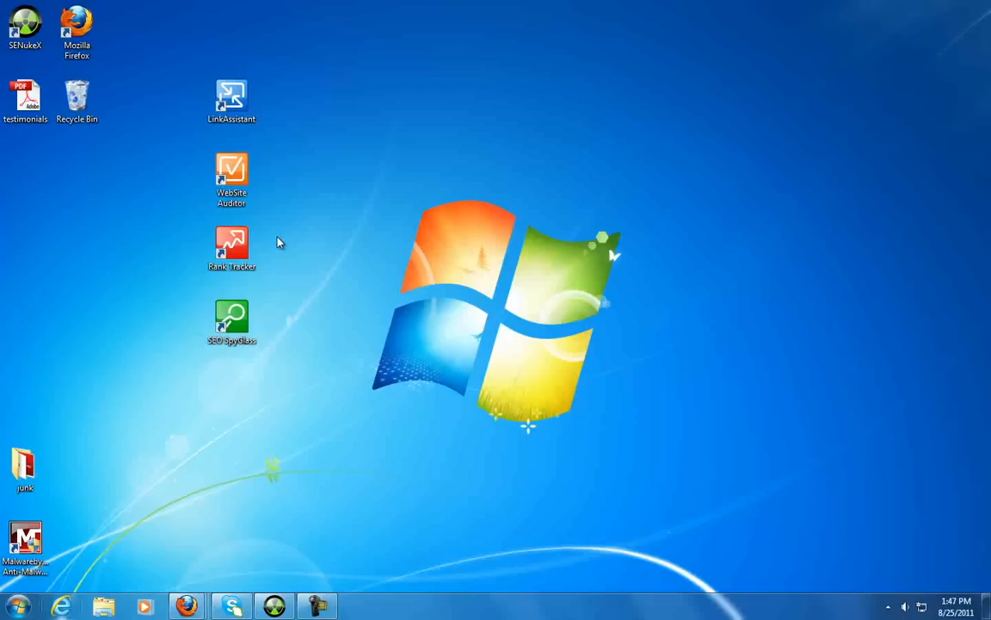
{"action": "left_click", "coordinate": [232, 178]}
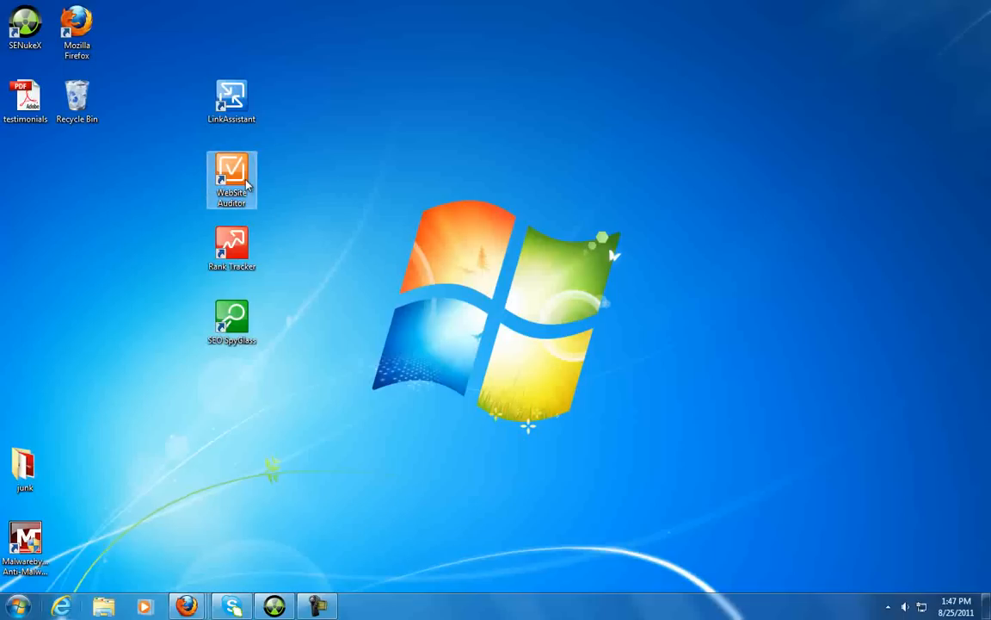
{"action": "mouse_move", "coordinate": [232, 178]}
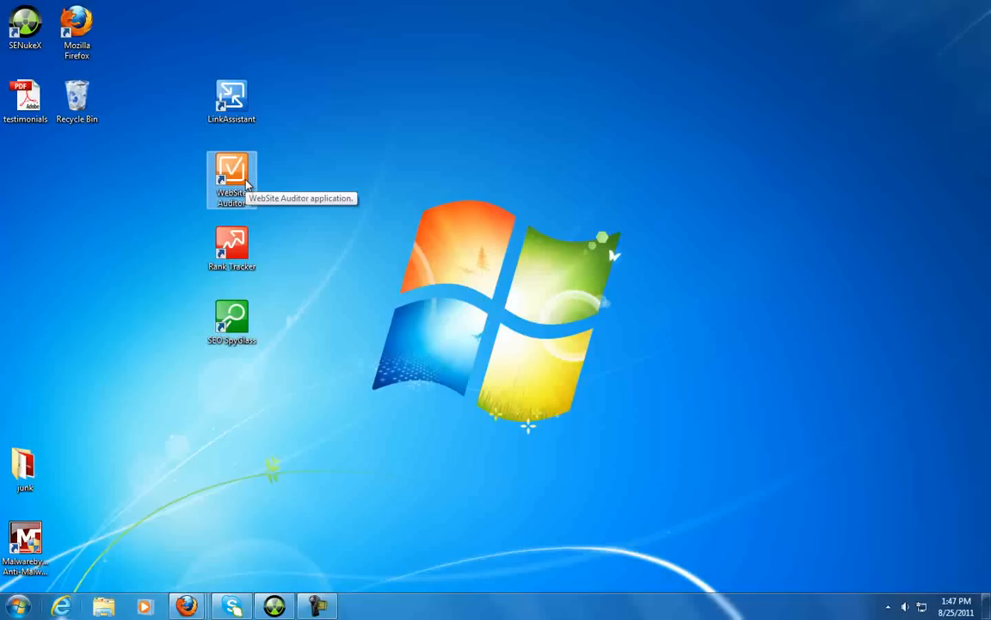
{"action": "mouse_move", "coordinate": [232, 101]}
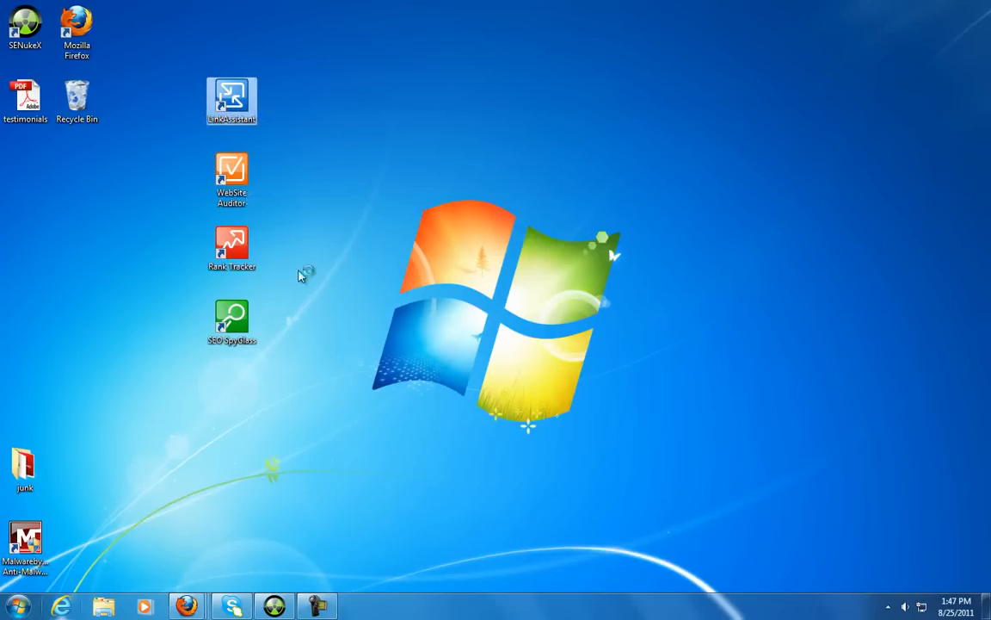
{"action": "mouse_move", "coordinate": [645, 340]}
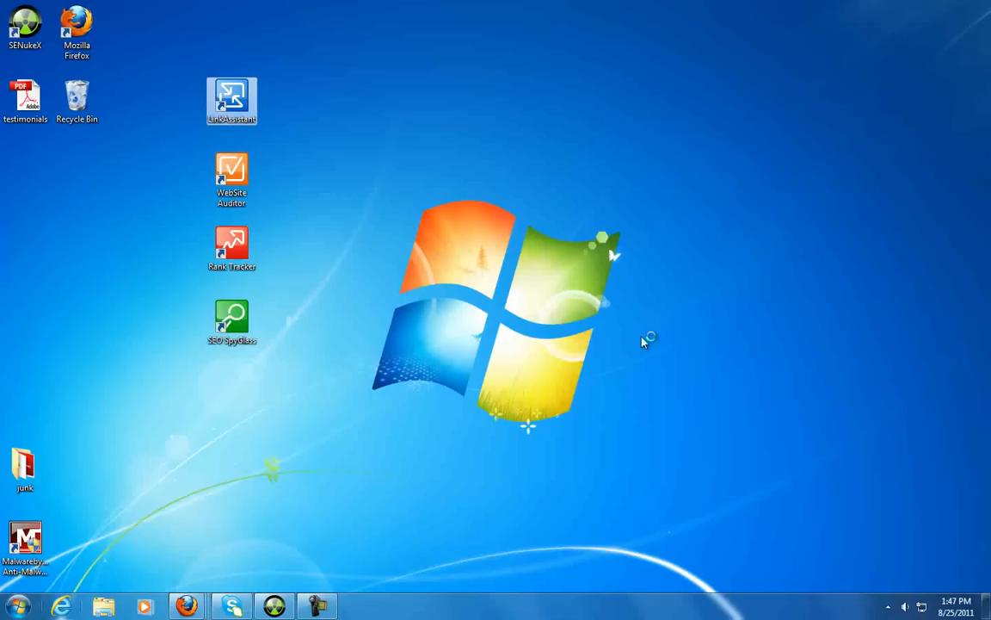
- Launch LinkAssistant from its desktop shortcut and wait through the version 3.17.3 update check
{"action": "double_click", "coordinate": [232, 100]}
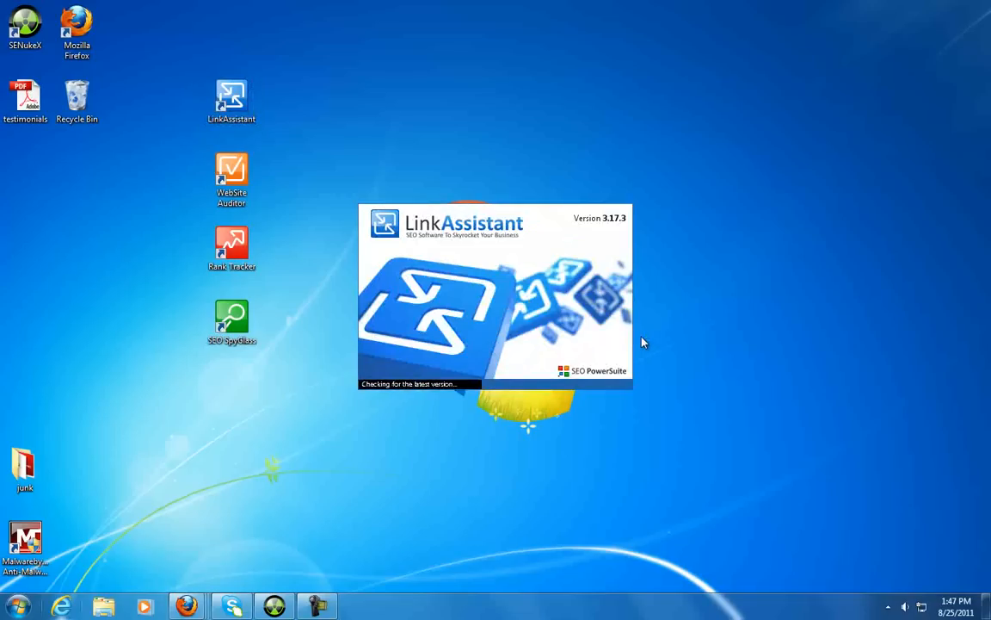
{"action": "mouse_move", "coordinate": [396, 392]}
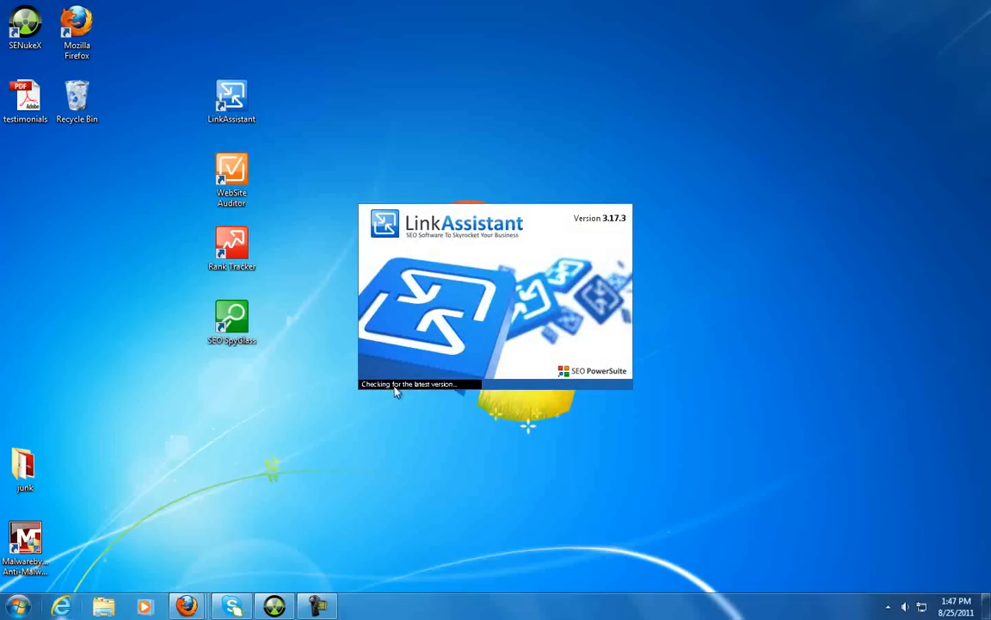
{"action": "mouse_move", "coordinate": [416, 419]}
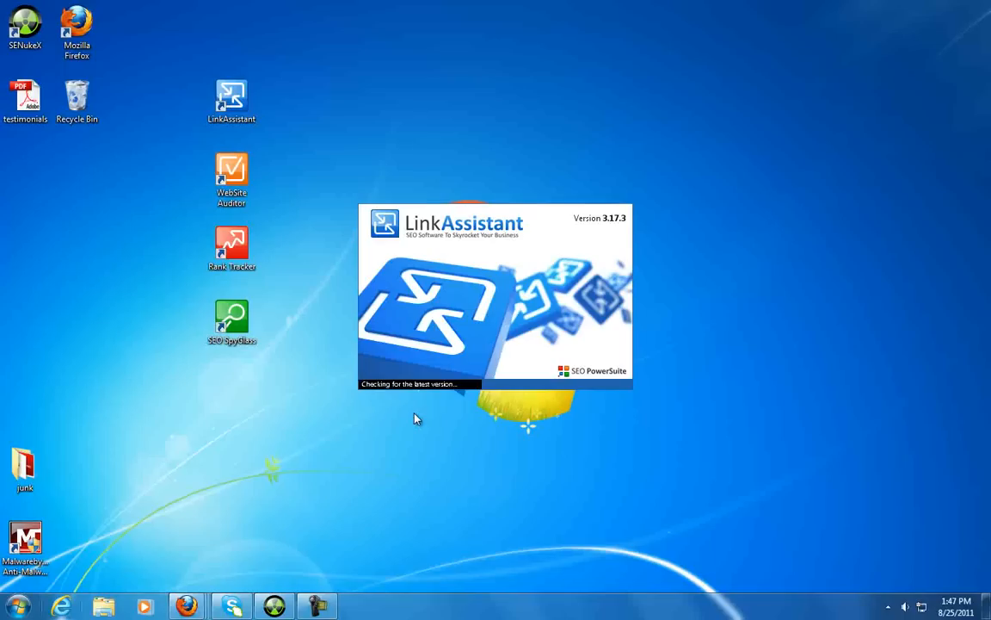
{"action": "mouse_move", "coordinate": [338, 561]}
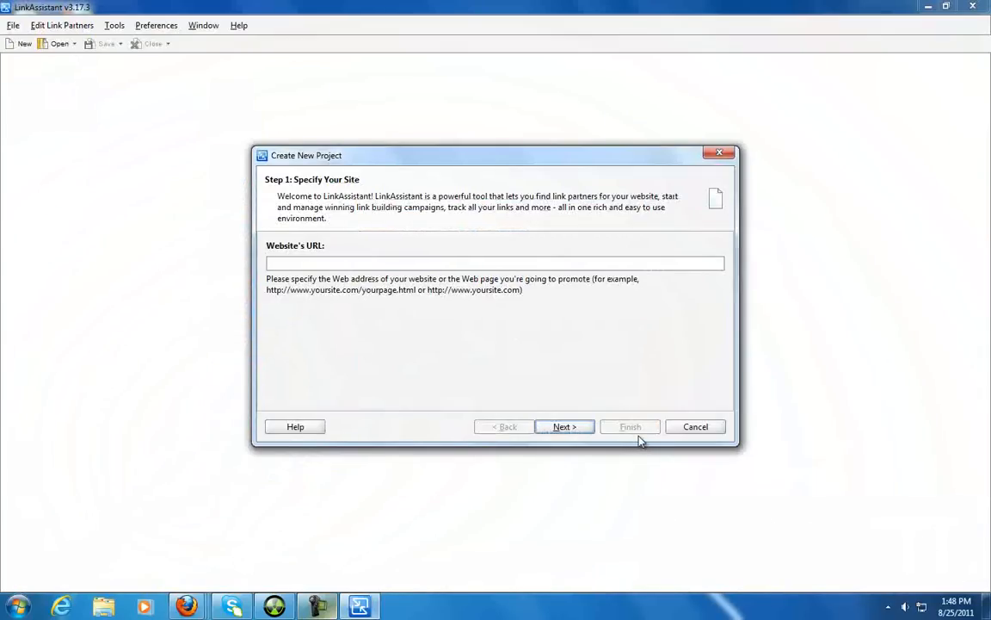
{"action": "mouse_move", "coordinate": [616, 428]}
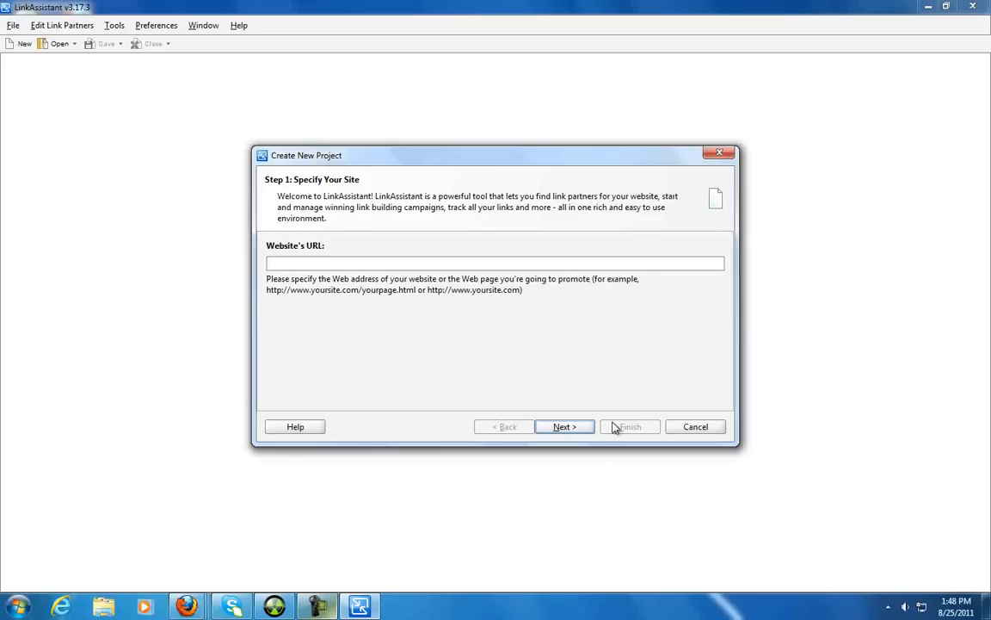
{"action": "mouse_move", "coordinate": [615, 431]}
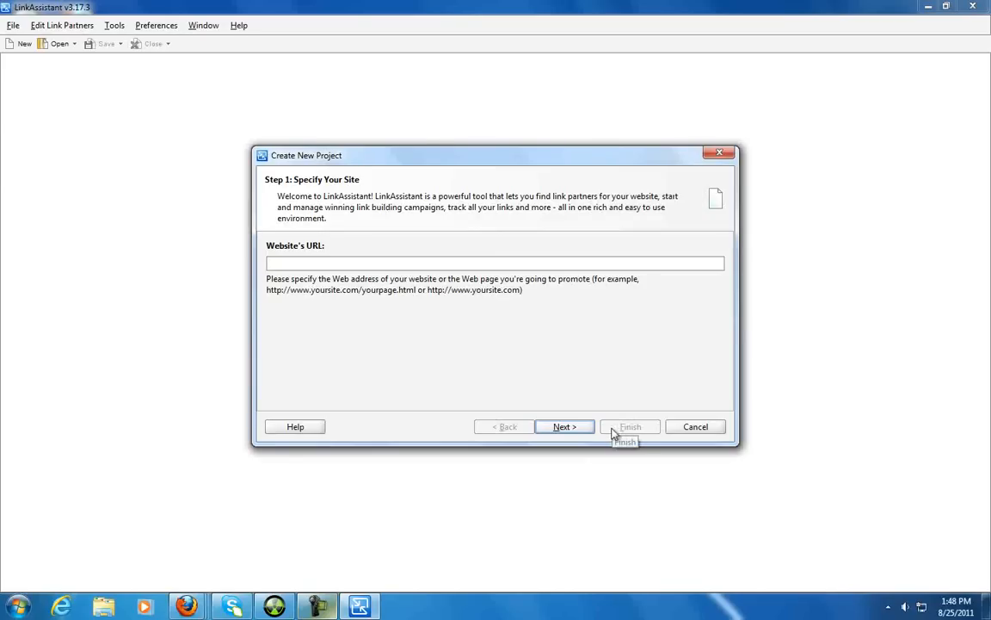
{"action": "mouse_move", "coordinate": [614, 433]}
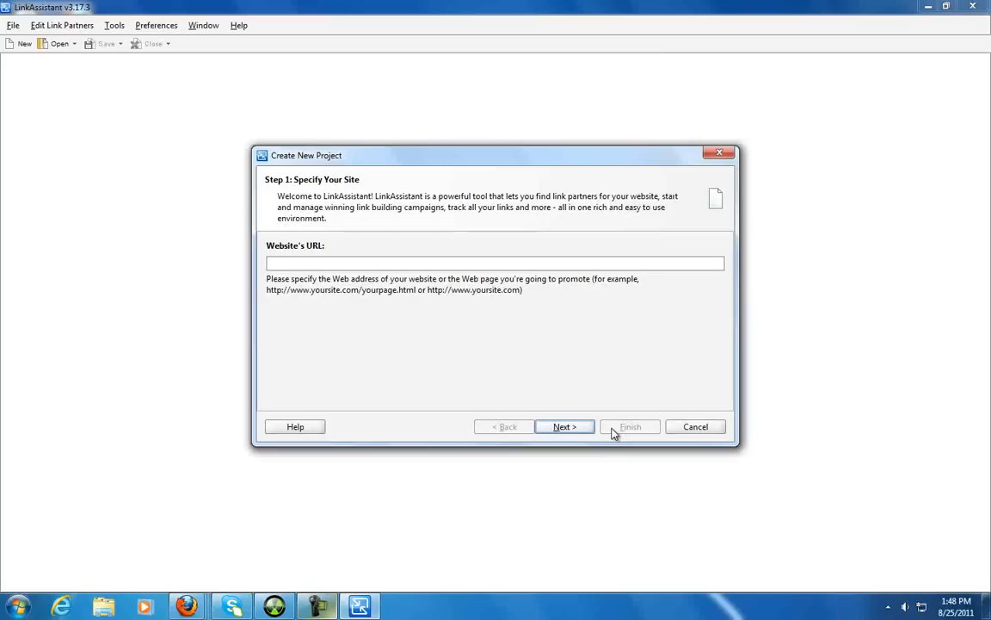
{"action": "type", "text": "h"}
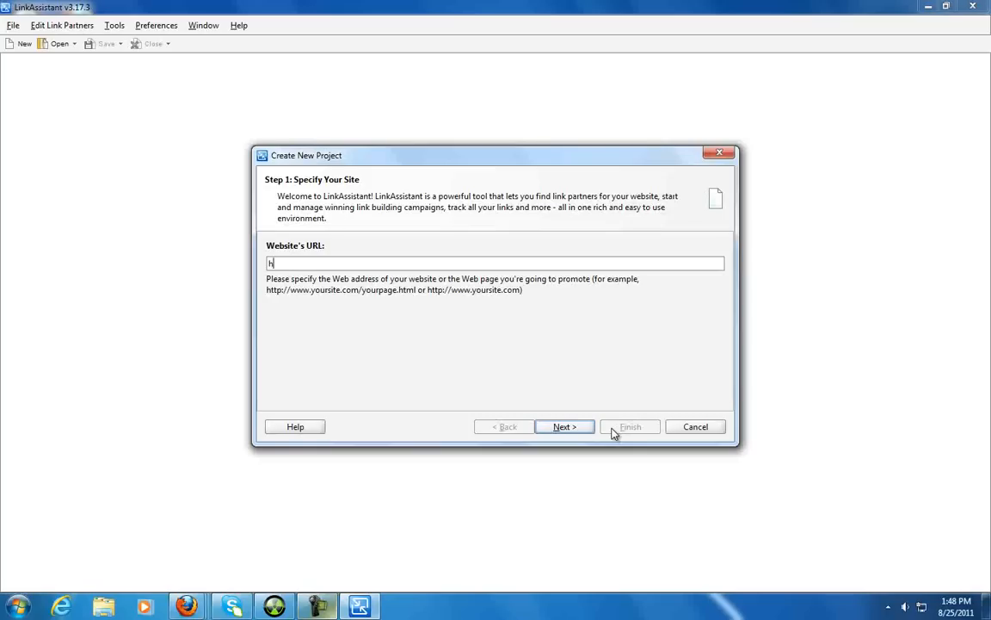
{"action": "type", "text": "ttp"}
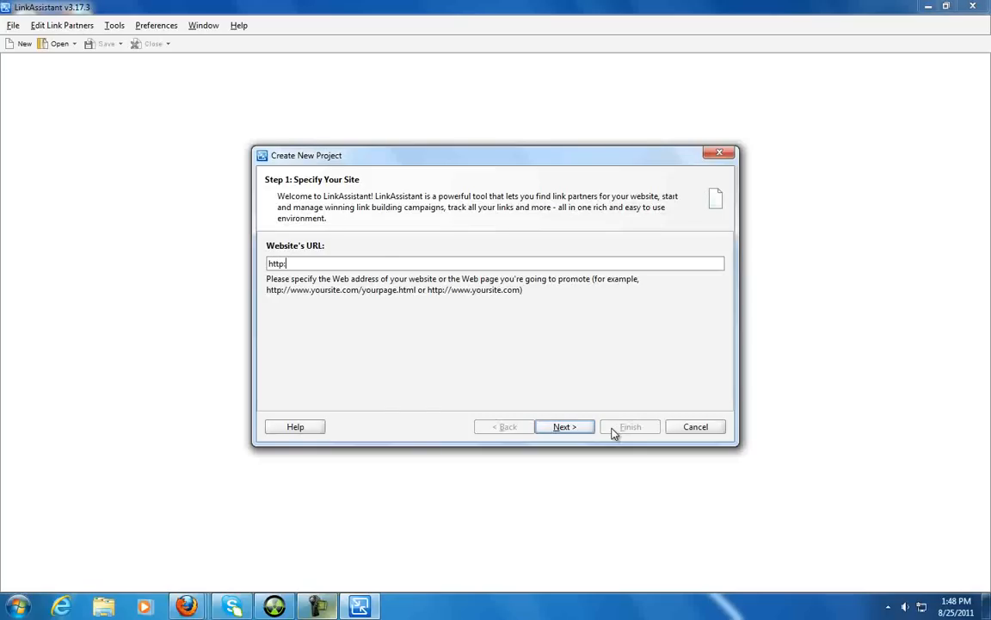
{"action": "type", "text": "://blog.donandjeremy.com"}
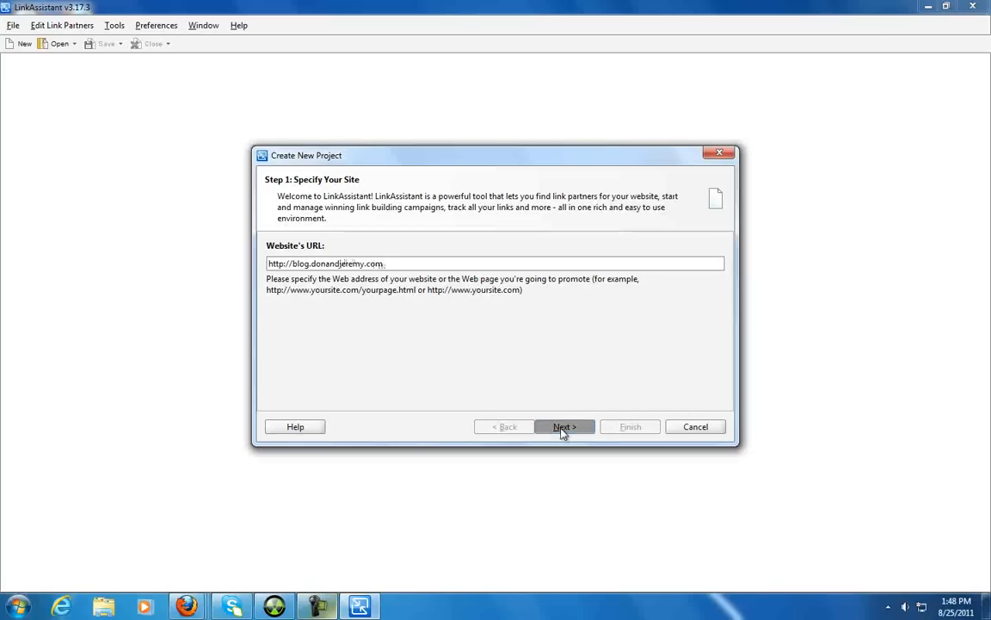
{"action": "left_click", "coordinate": [564, 426]}
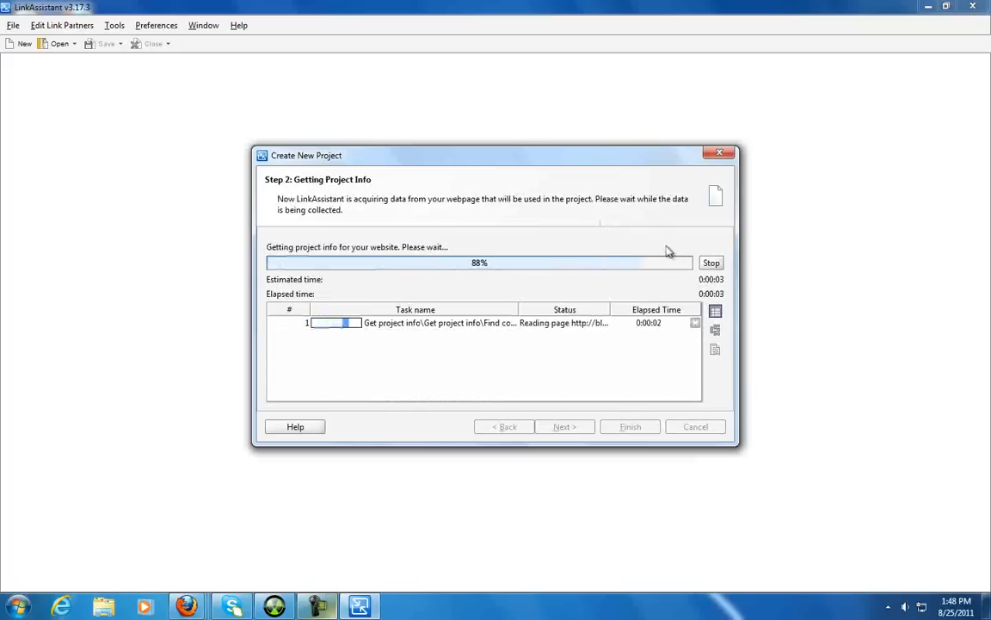
{"action": "mouse_move", "coordinate": [516, 230]}
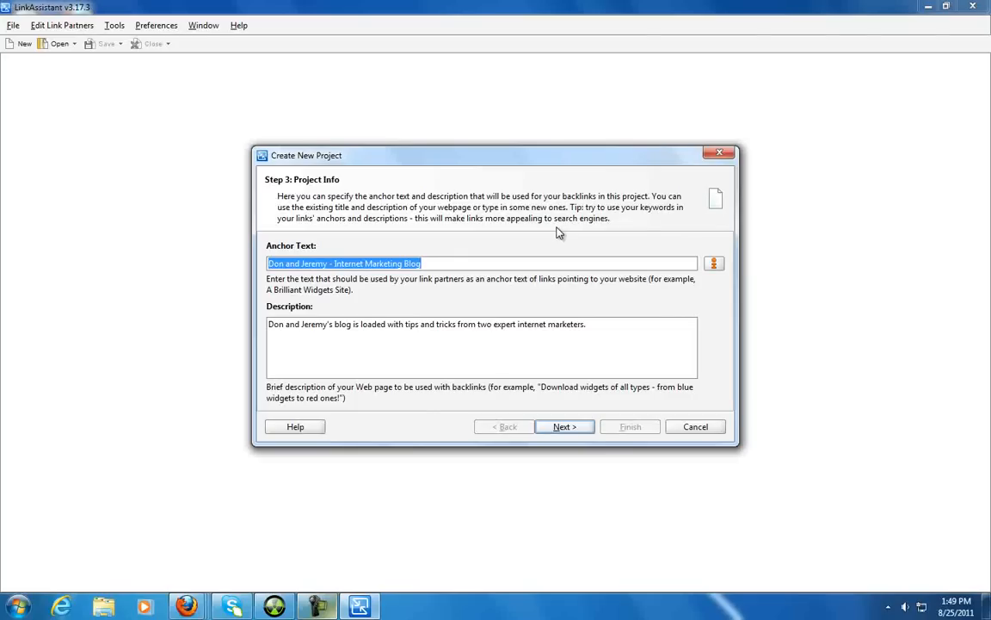
{"action": "mouse_move", "coordinate": [333, 288]}
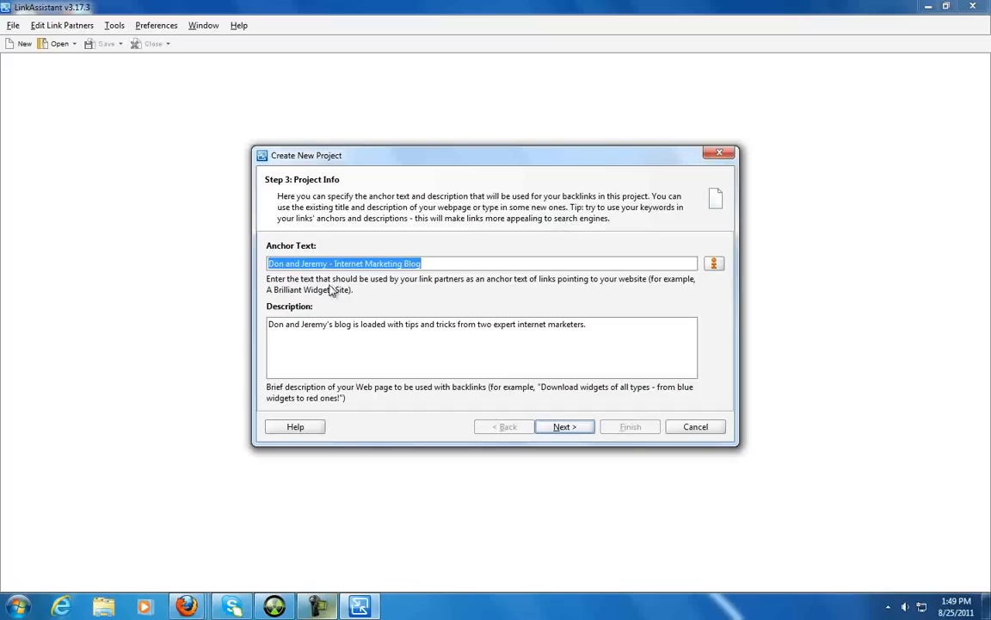
{"action": "mouse_move", "coordinate": [396, 279]}
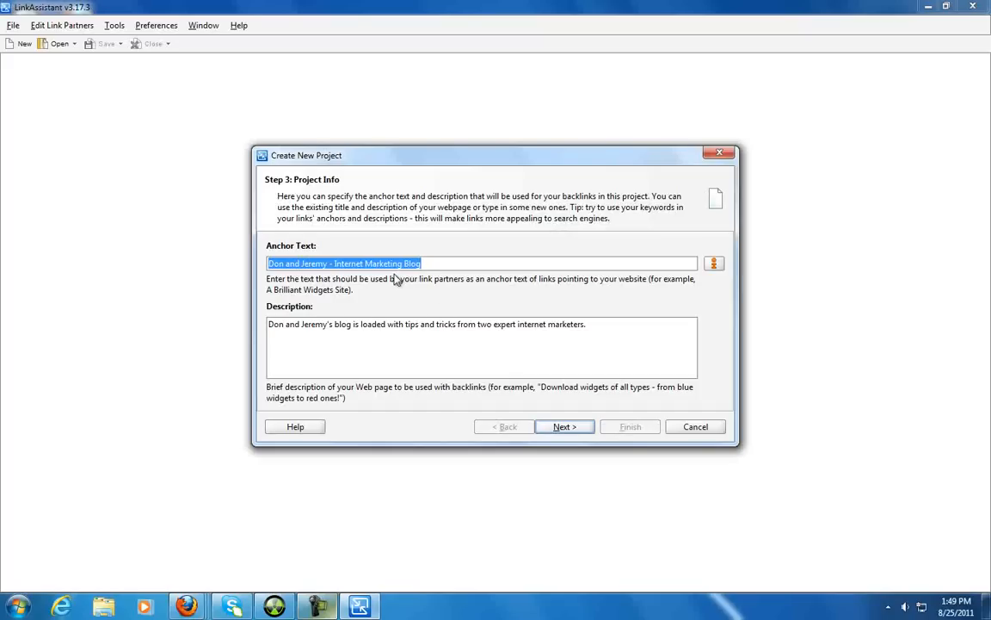
{"action": "mouse_move", "coordinate": [553, 441]}
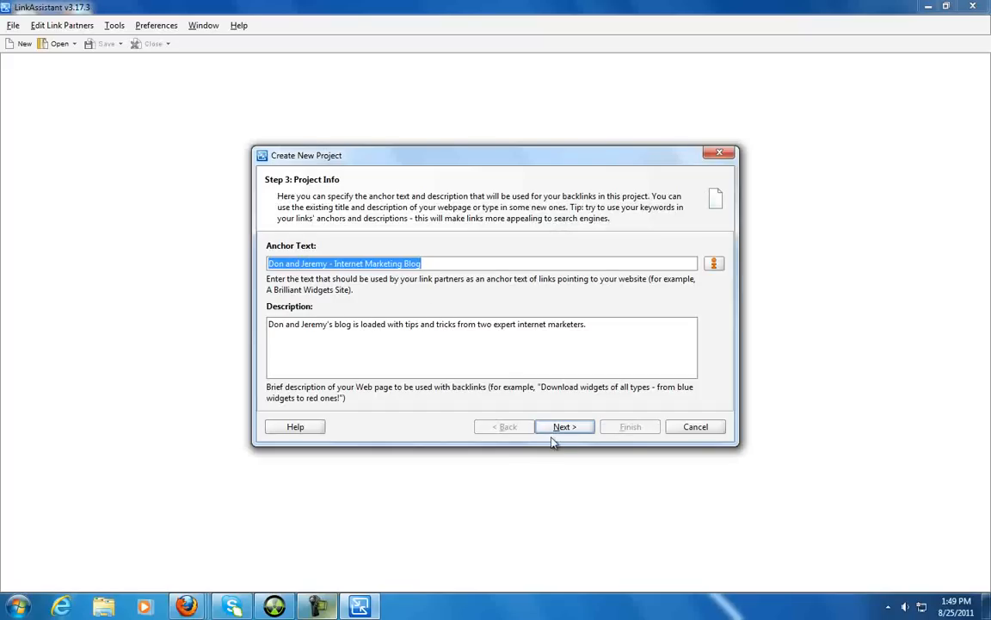
{"action": "left_click", "coordinate": [564, 426]}
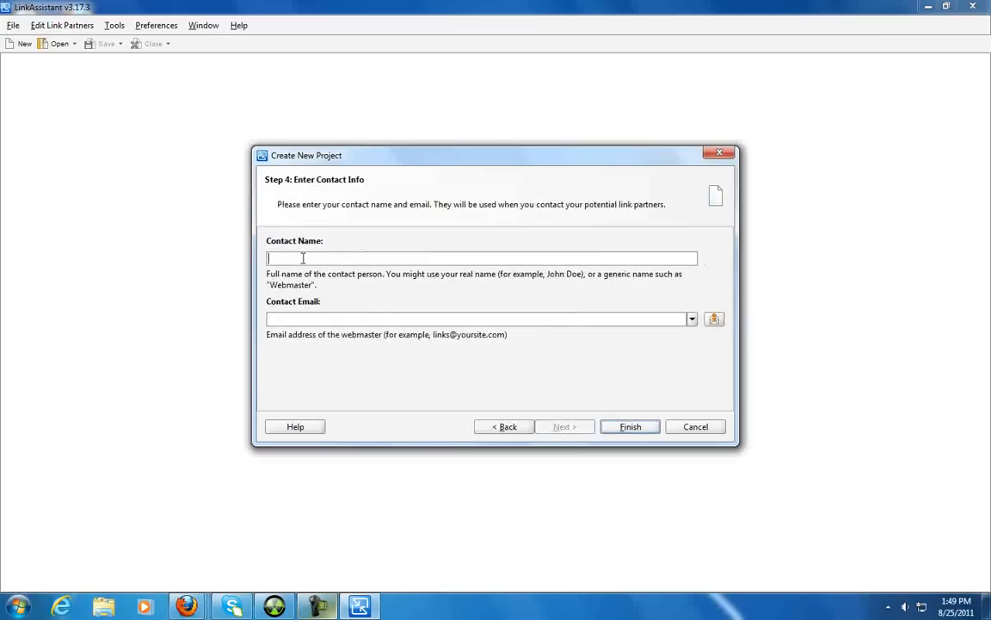
{"action": "mouse_move", "coordinate": [333, 275]}
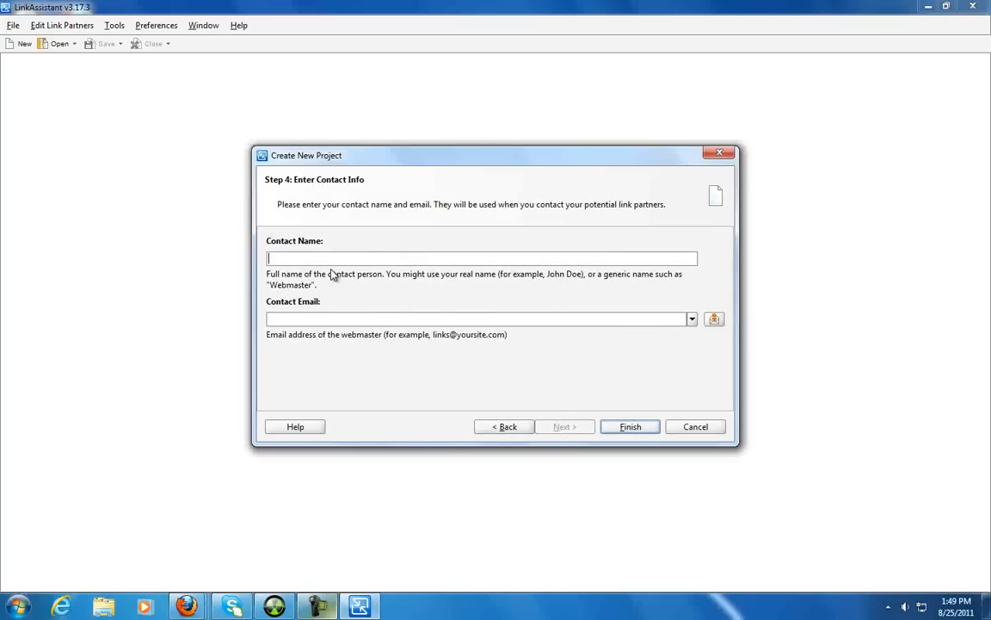
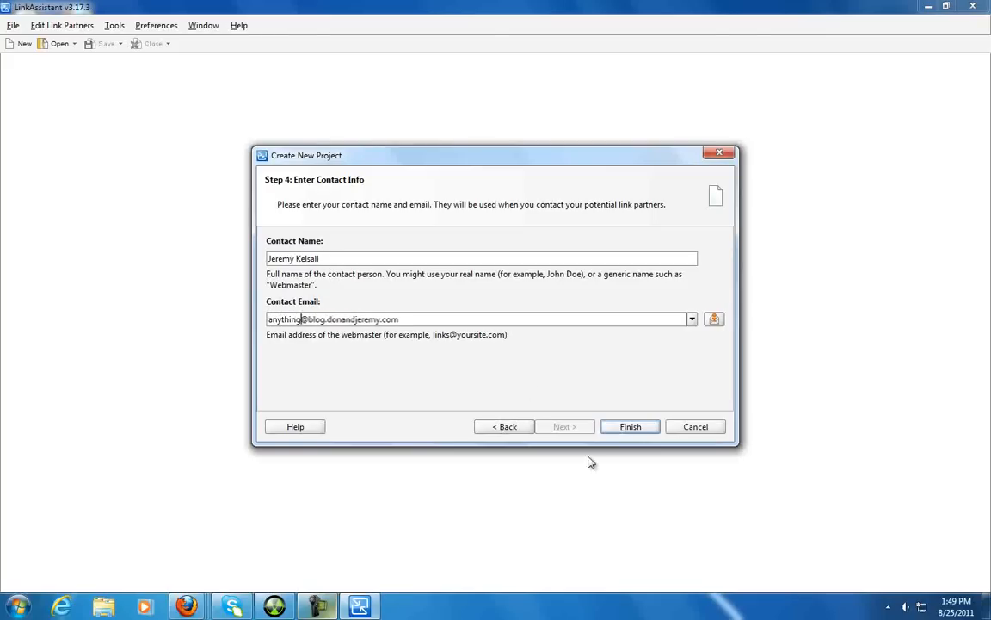
{"action": "left_click", "coordinate": [630, 426]}
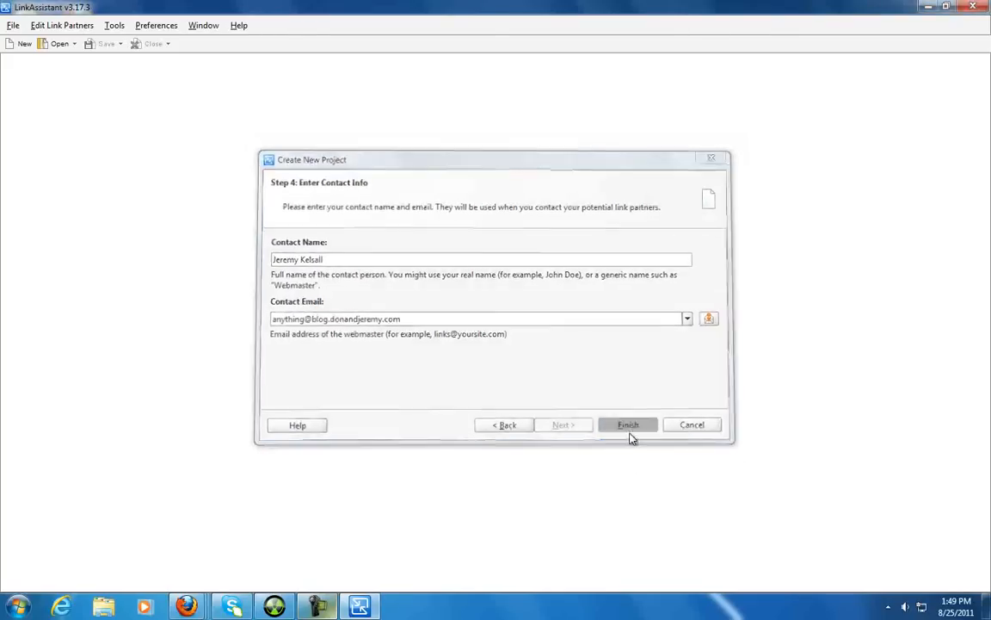
- Close the wizard, view the project's Email inbox, then return to the empty Partners list
{"action": "left_click", "coordinate": [628, 424]}
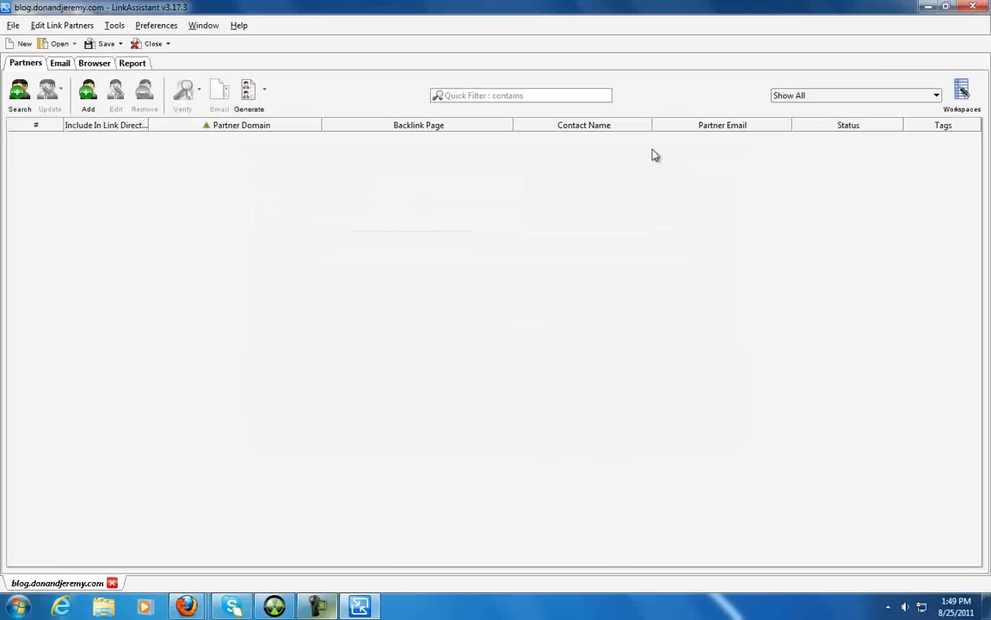
{"action": "mouse_move", "coordinate": [158, 362]}
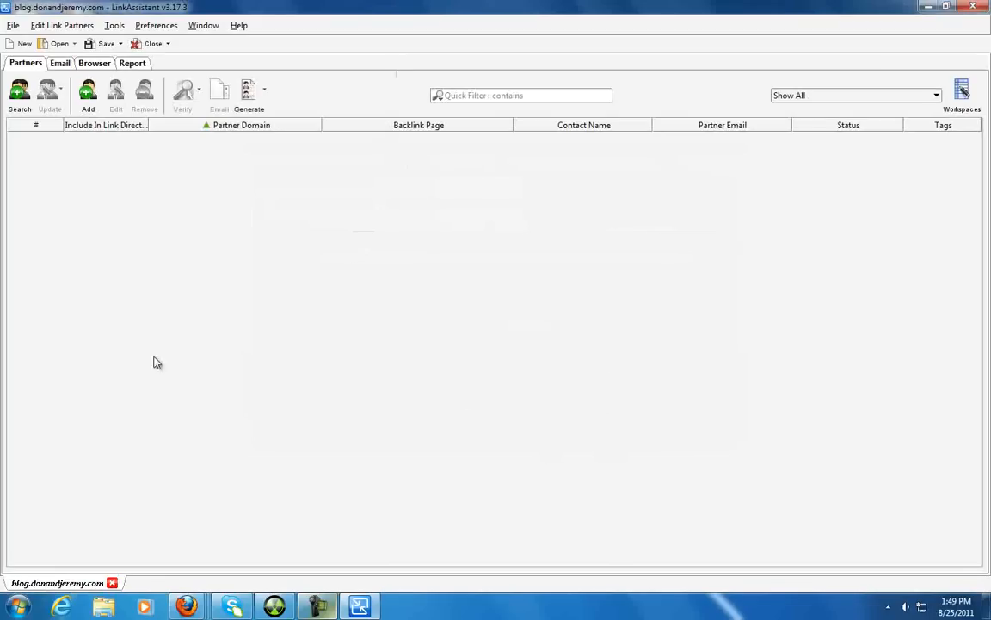
{"action": "mouse_move", "coordinate": [102, 194]}
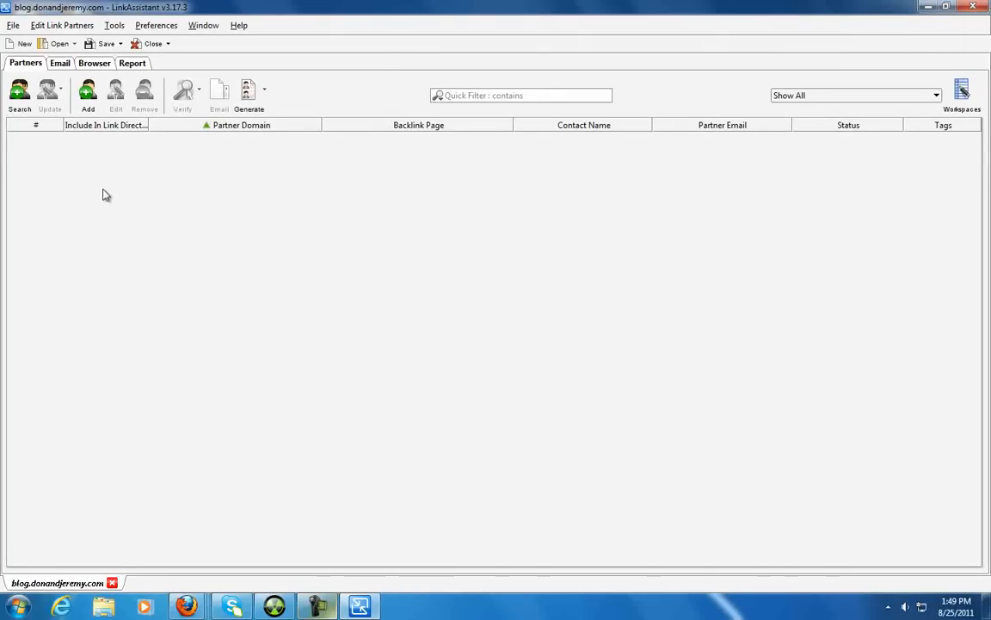
{"action": "left_click", "coordinate": [59, 63]}
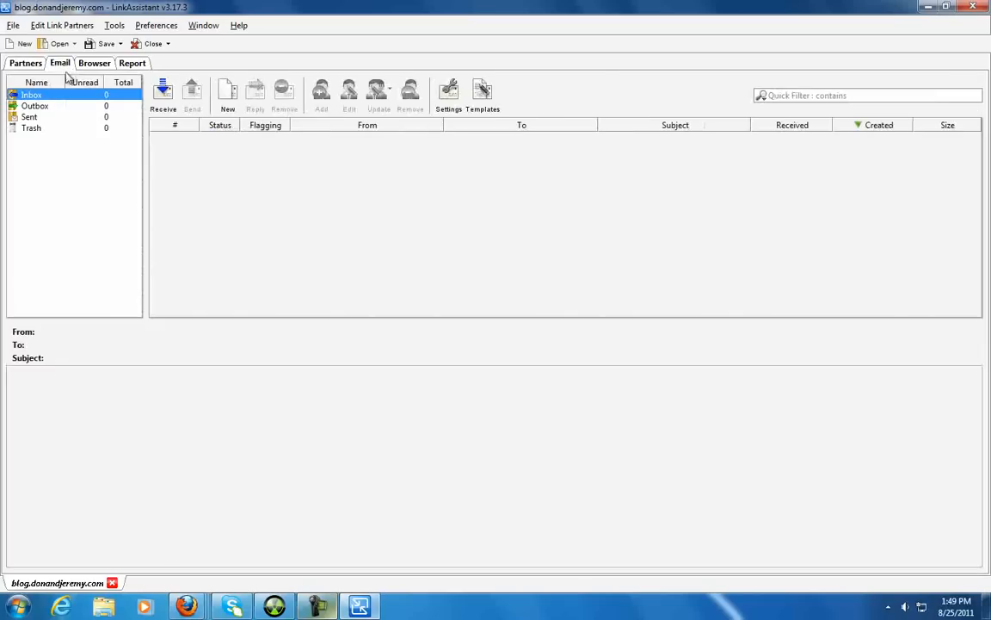
{"action": "mouse_move", "coordinate": [350, 179]}
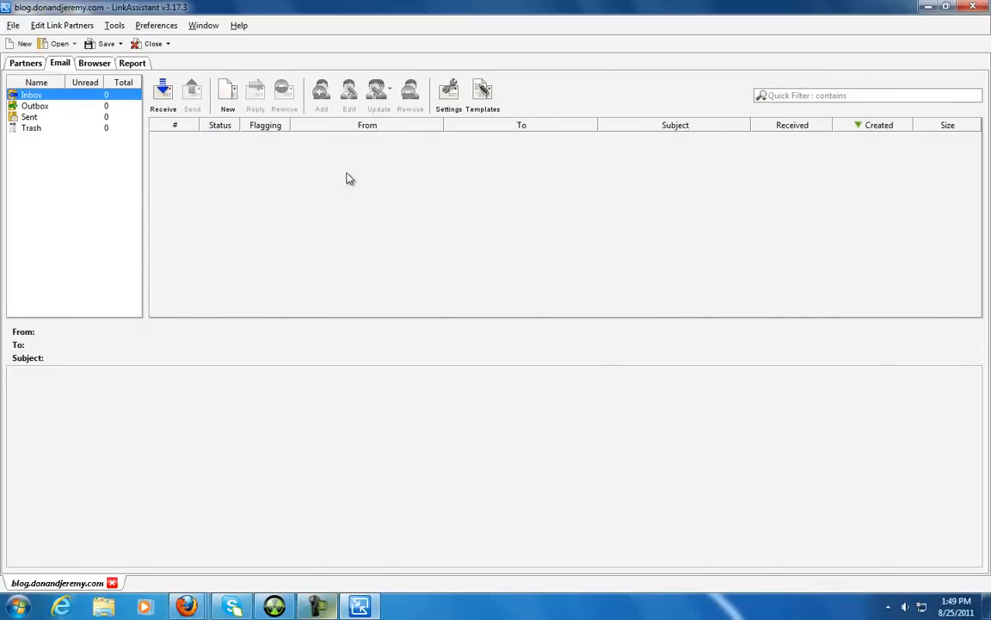
{"action": "mouse_move", "coordinate": [407, 253]}
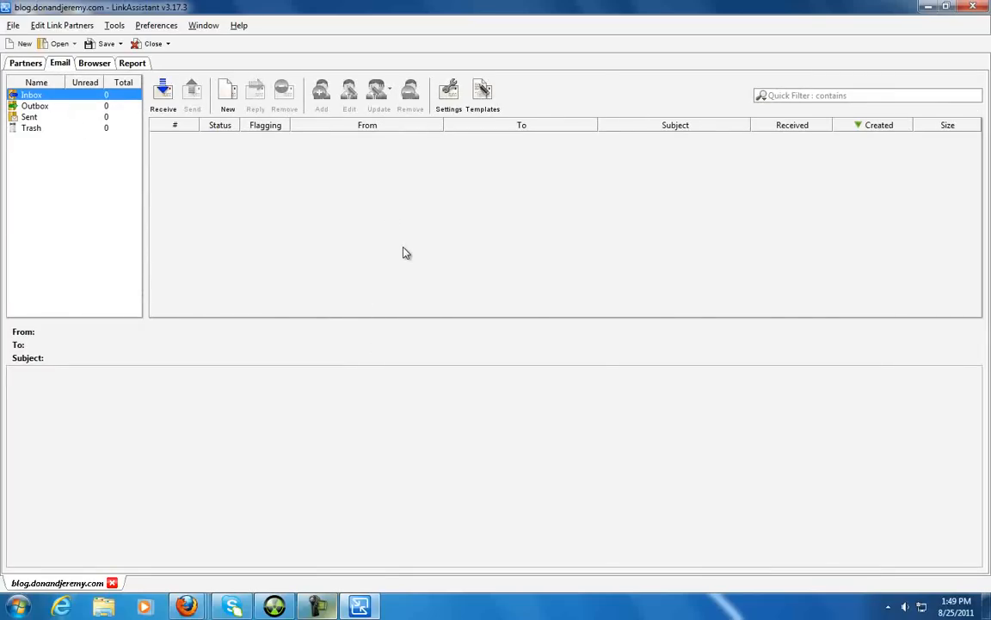
{"action": "left_click", "coordinate": [25, 63]}
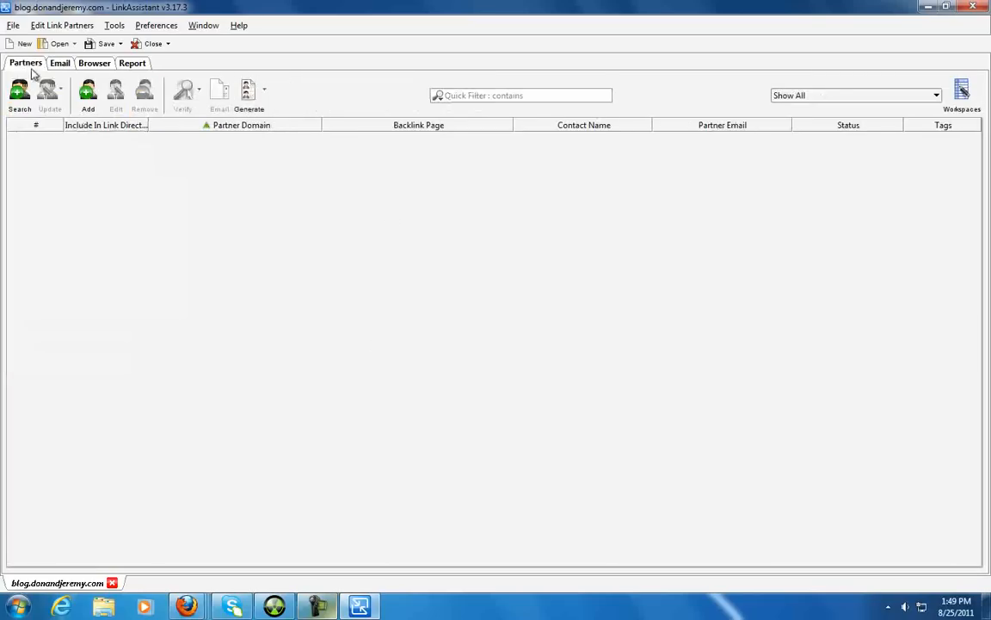
{"action": "mouse_move", "coordinate": [337, 257]}
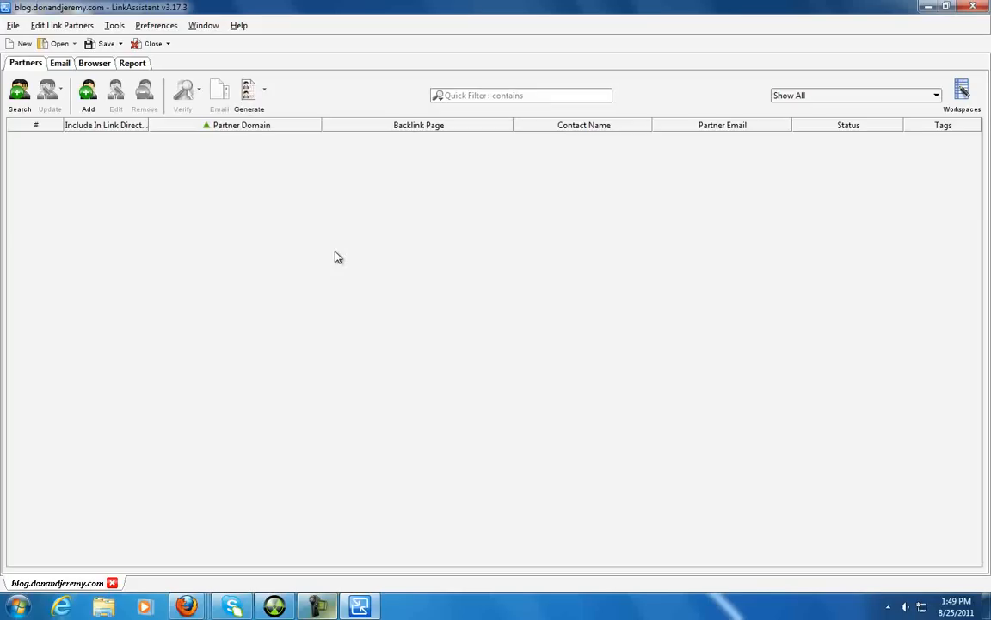
{"action": "mouse_move", "coordinate": [601, 150]}
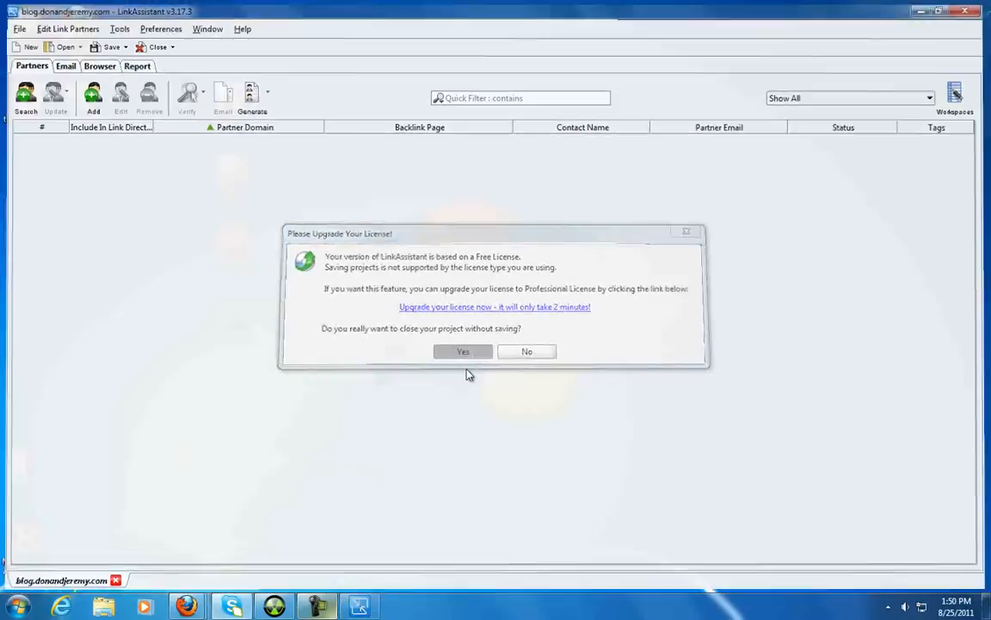
- Close LinkAssistant without saving and confirm the program installed correctly
{"action": "left_click", "coordinate": [463, 352]}
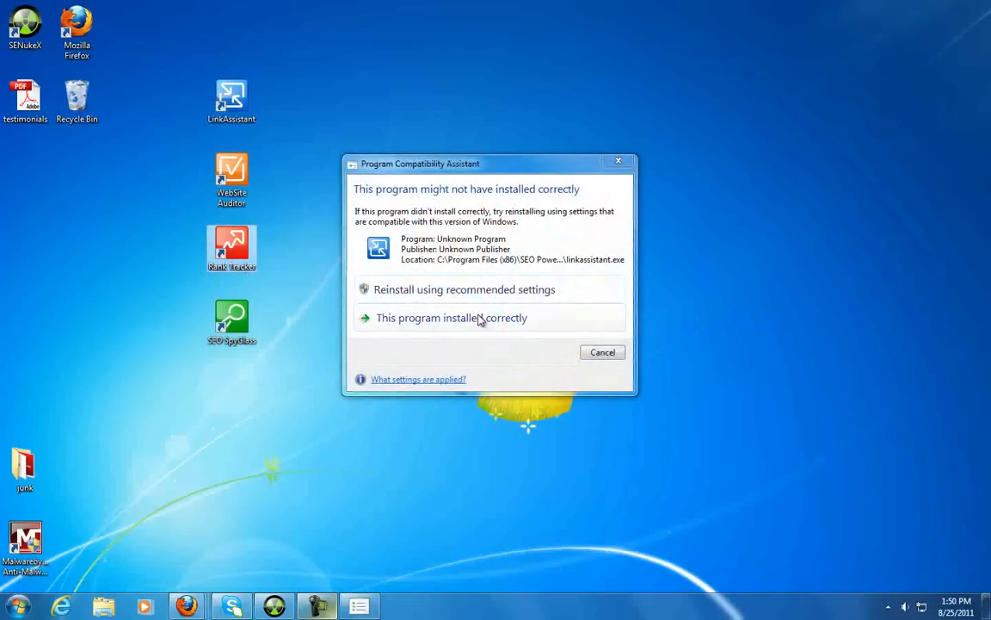
{"action": "left_click", "coordinate": [452, 318]}
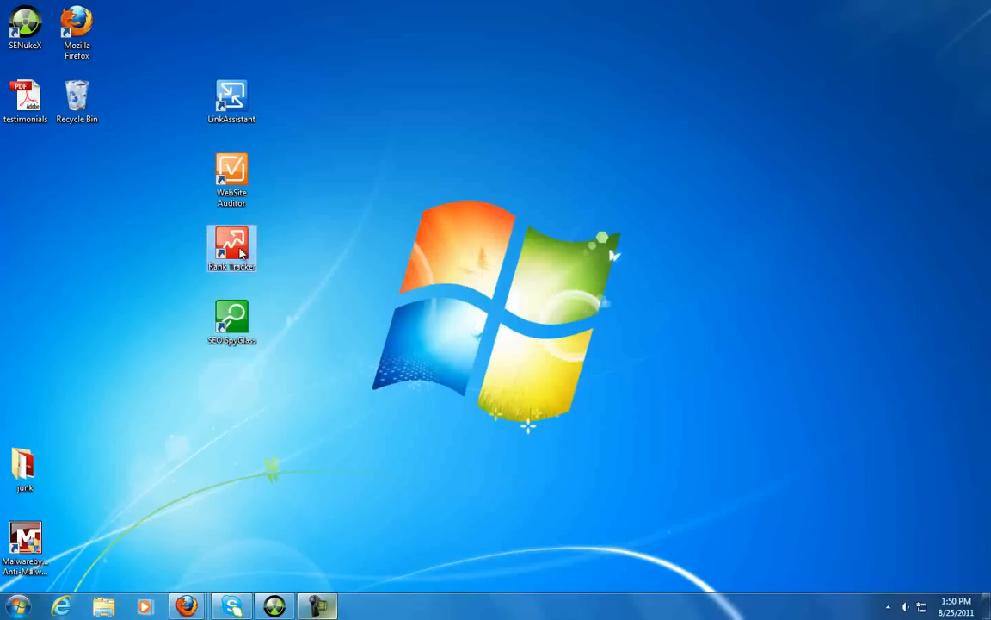
- Launch Rank Tracker, browse the 120 keywords, and view Dentist in Millsboro delaware's ranking history
{"action": "double_click", "coordinate": [232, 249]}
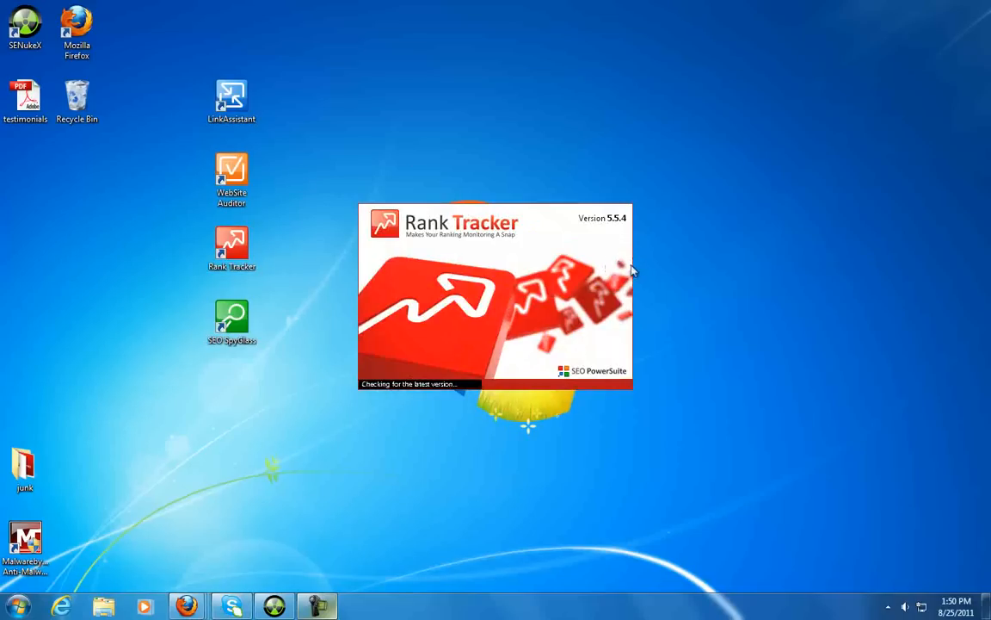
{"action": "mouse_move", "coordinate": [627, 267]}
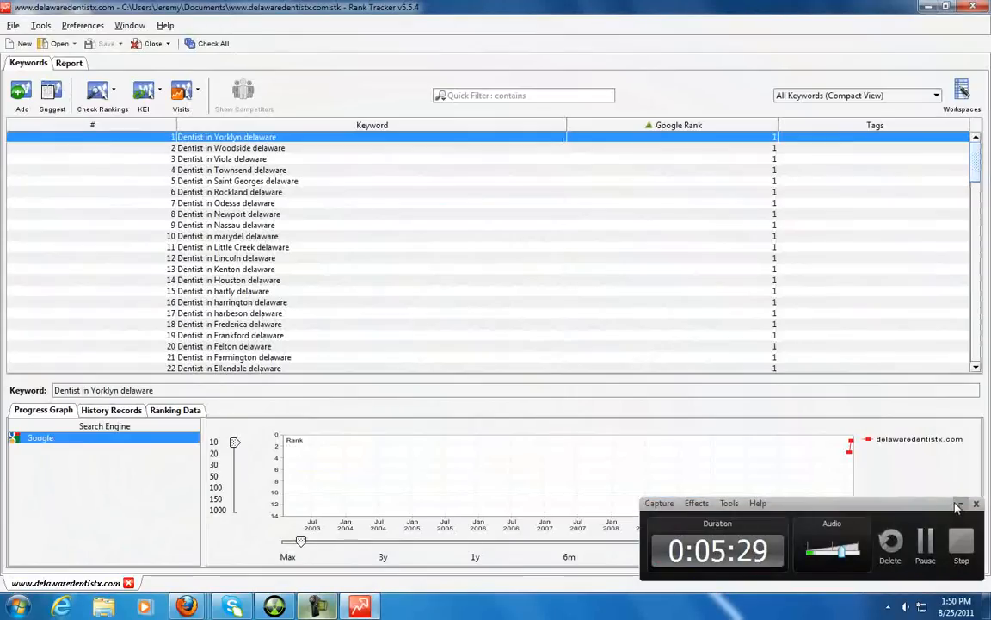
{"action": "left_click", "coordinate": [955, 504]}
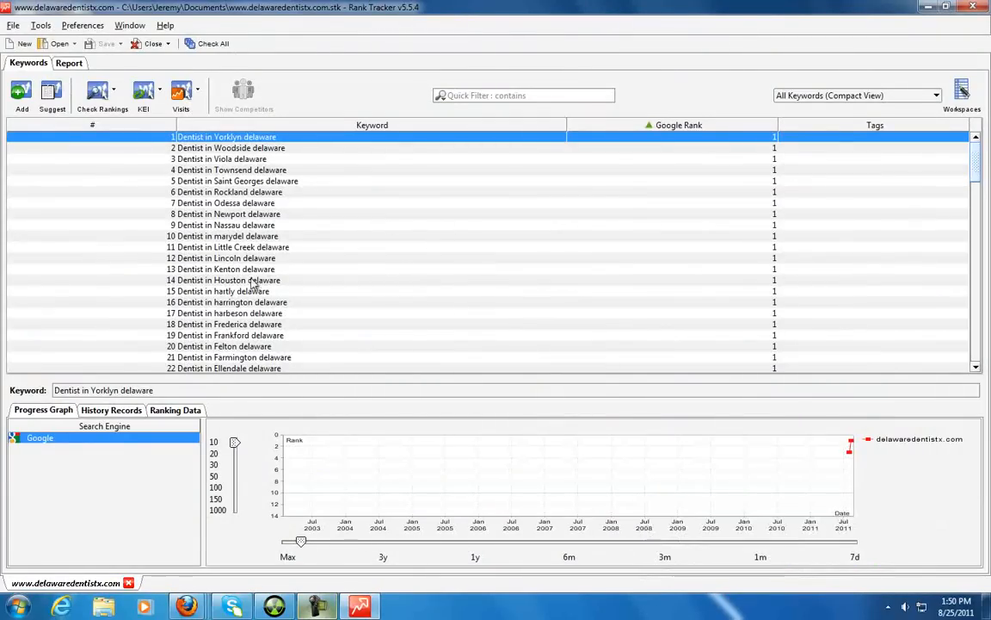
{"action": "mouse_move", "coordinate": [289, 221]}
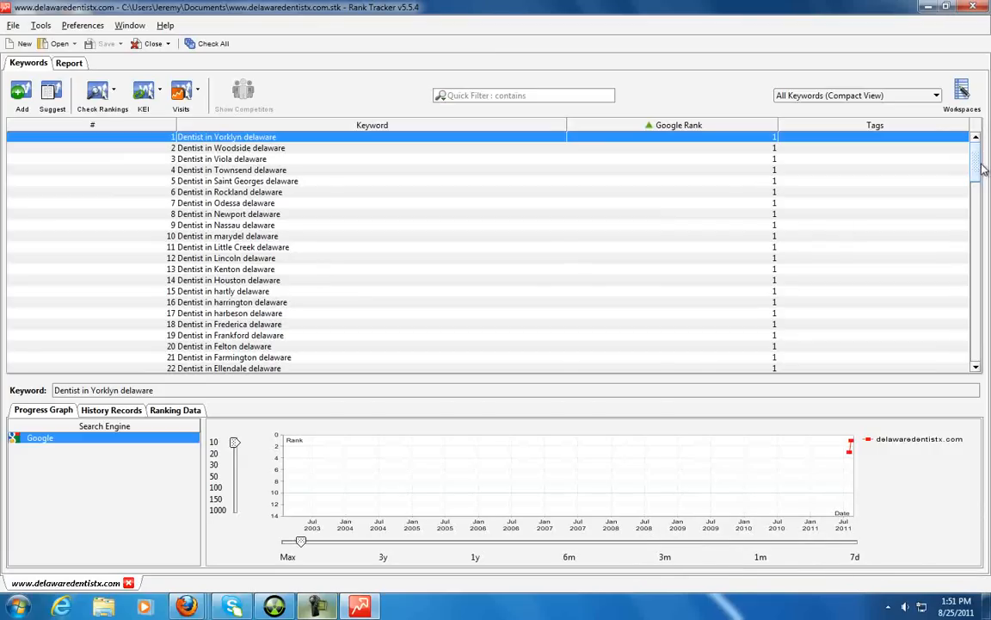
{"action": "scroll", "scroll_direction": "down", "scroll_amount": 3}
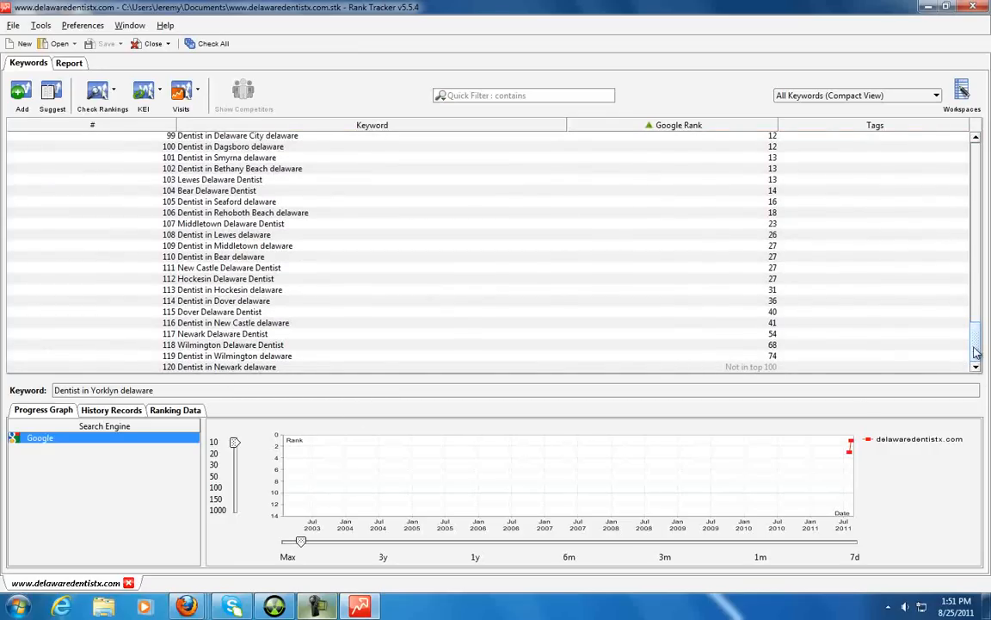
{"action": "scroll", "scroll_direction": "up", "scroll_amount": 3}
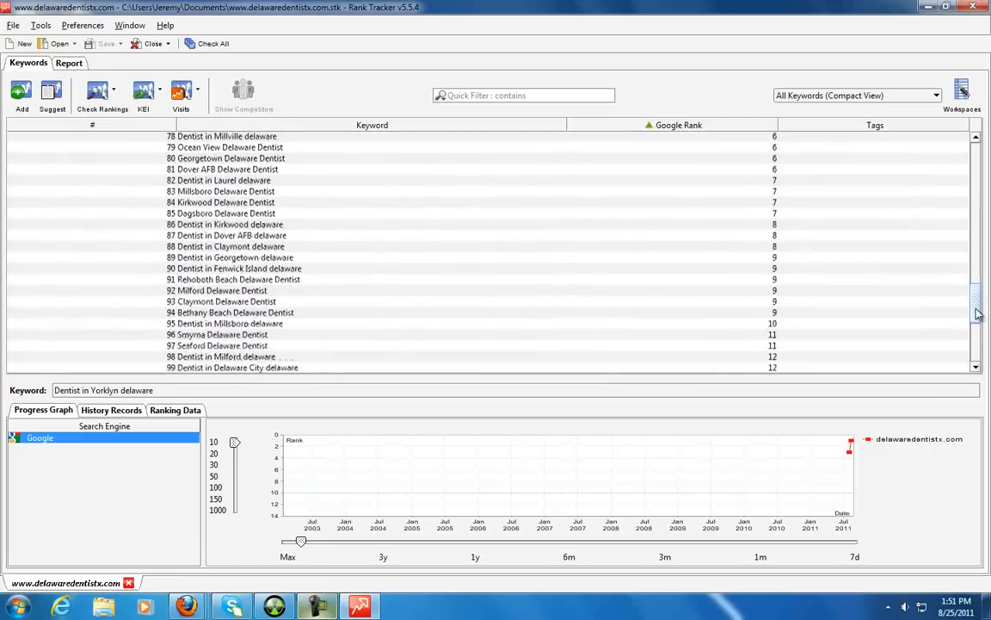
{"action": "mouse_move", "coordinate": [783, 324]}
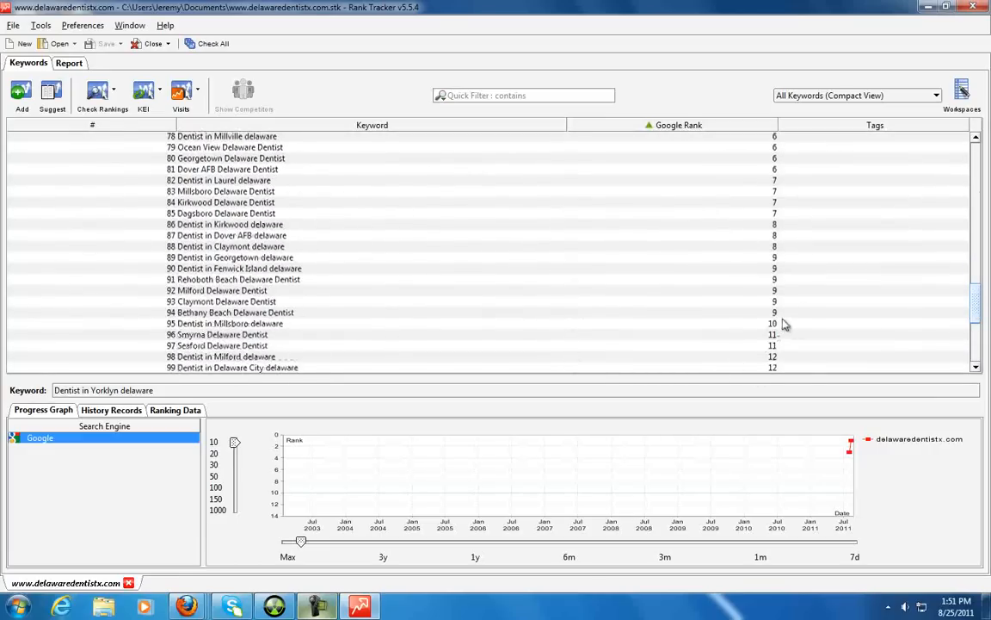
{"action": "left_click", "coordinate": [249, 322]}
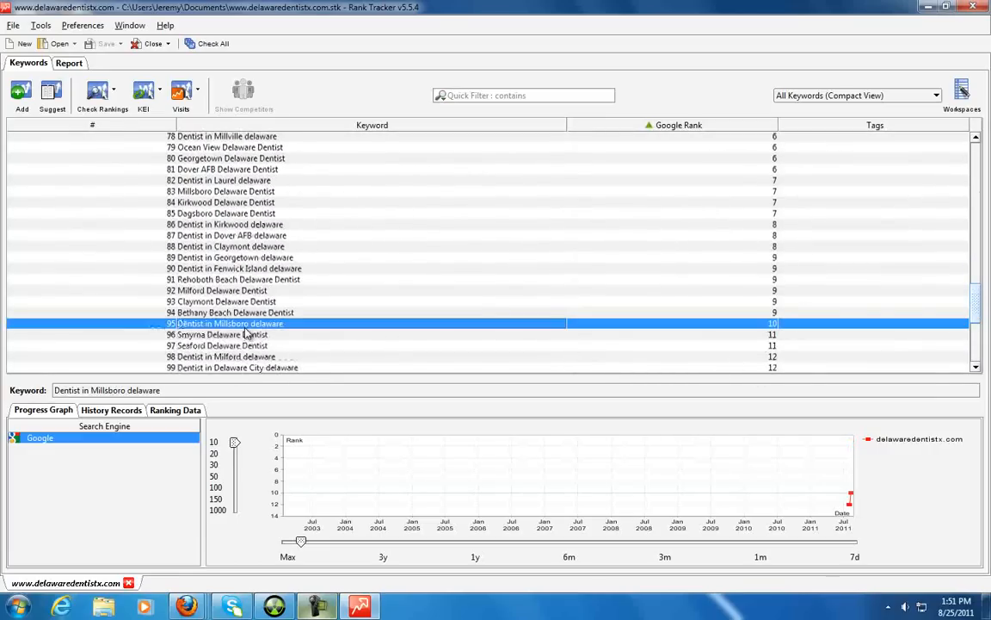
{"action": "left_click", "coordinate": [975, 144]}
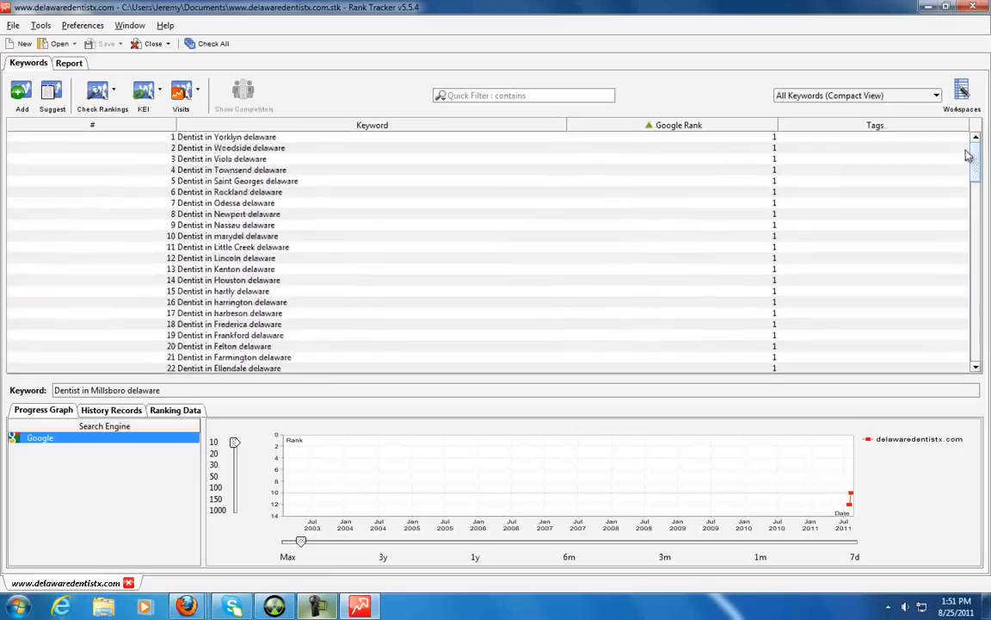
{"action": "mouse_move", "coordinate": [284, 327]}
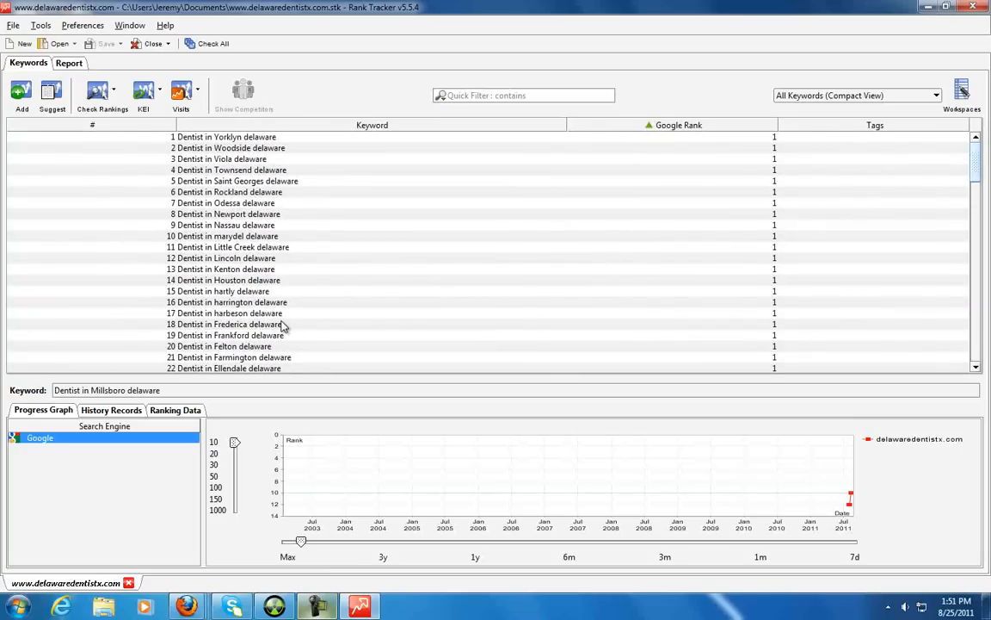
{"action": "mouse_move", "coordinate": [356, 222]}
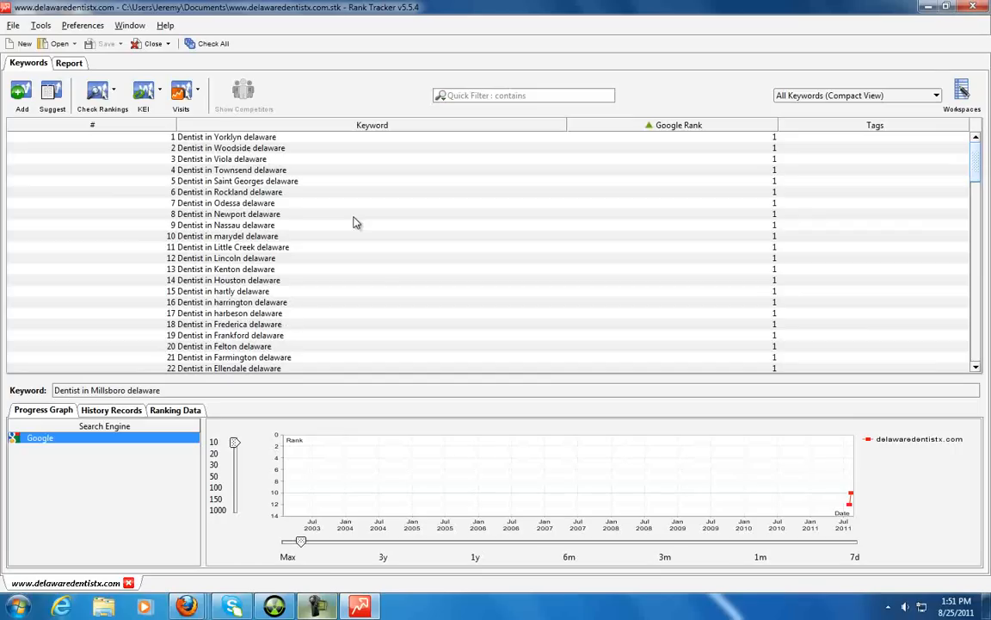
- Select all keywords and run a Google ranking check on them
{"action": "right_click", "coordinate": [225, 224]}
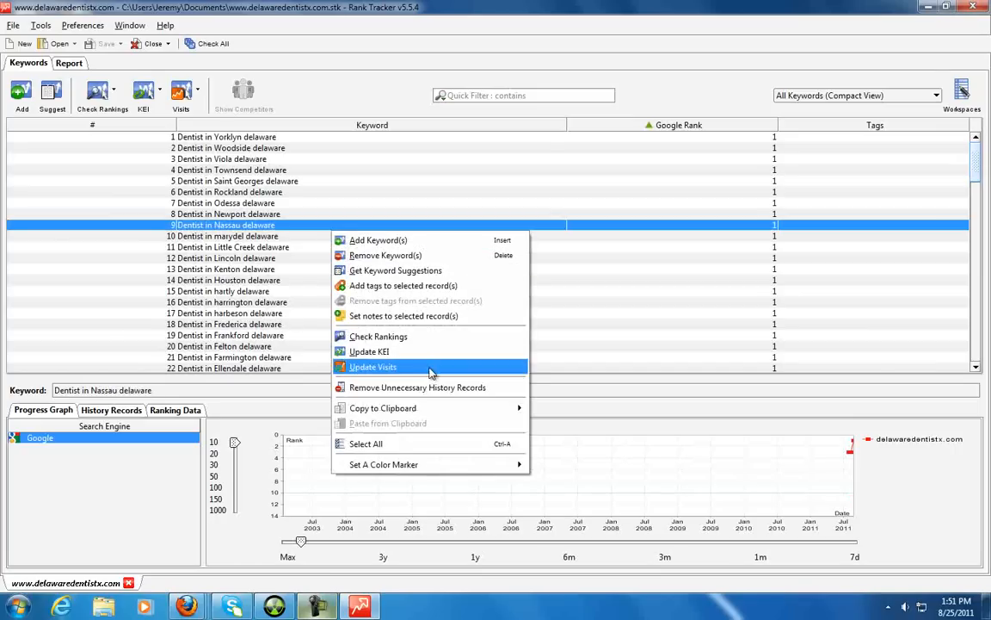
{"action": "left_click", "coordinate": [366, 444]}
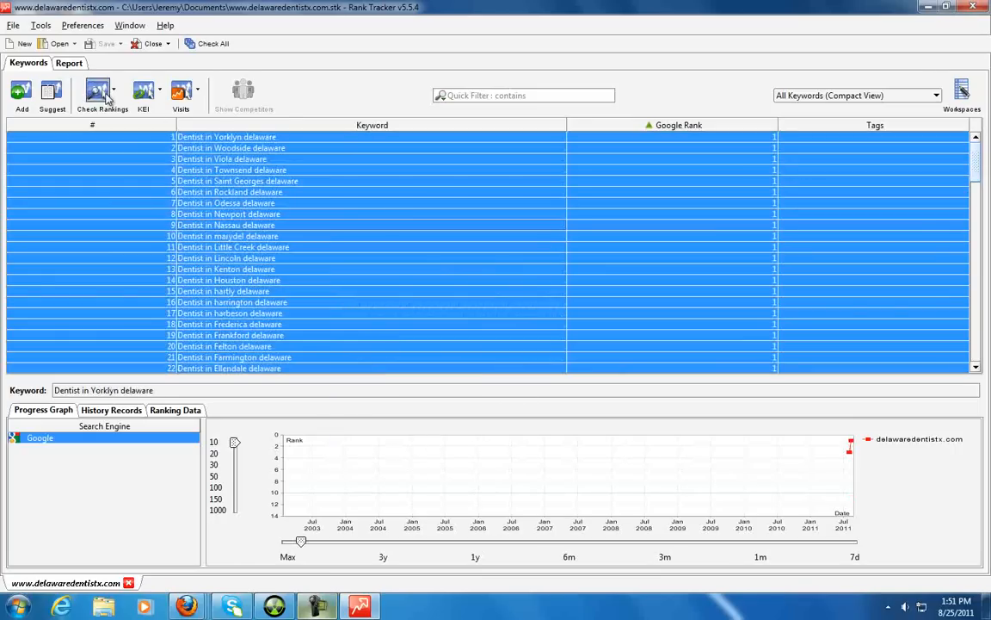
{"action": "left_click", "coordinate": [102, 94]}
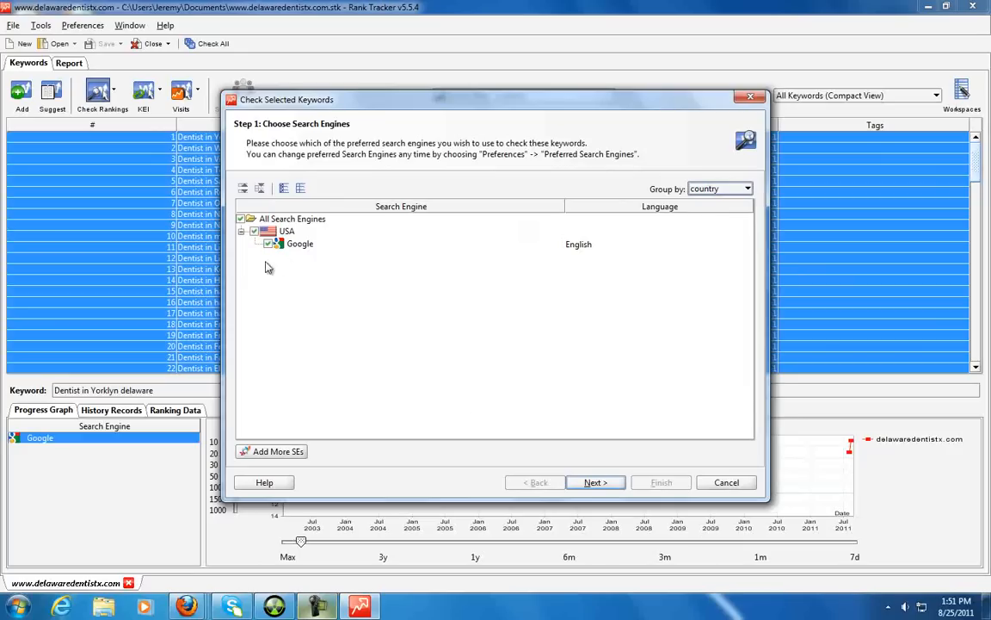
{"action": "left_click", "coordinate": [293, 218]}
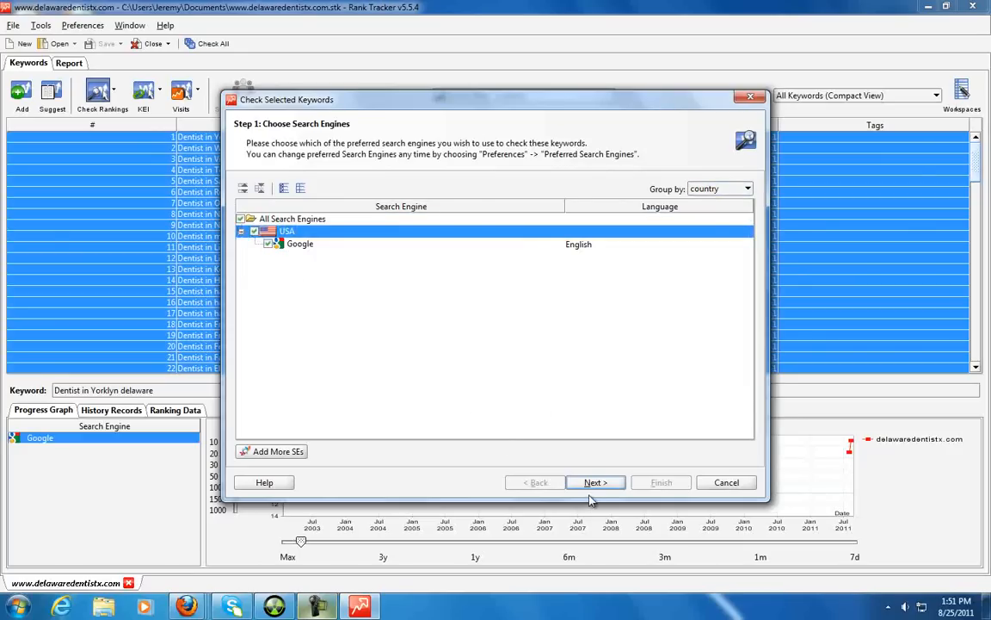
{"action": "left_click", "coordinate": [595, 482]}
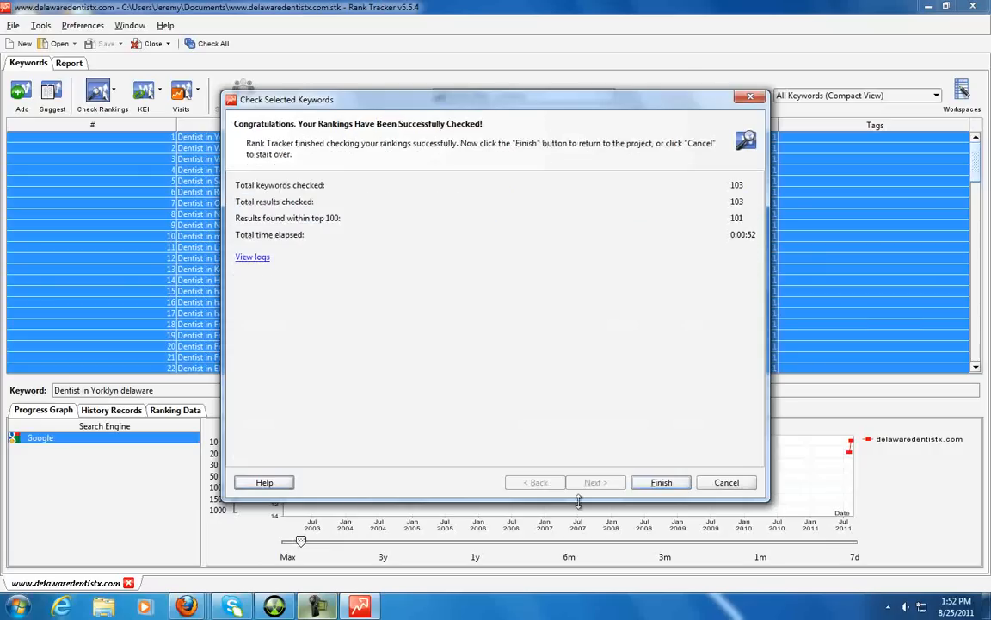
{"action": "left_click", "coordinate": [661, 482]}
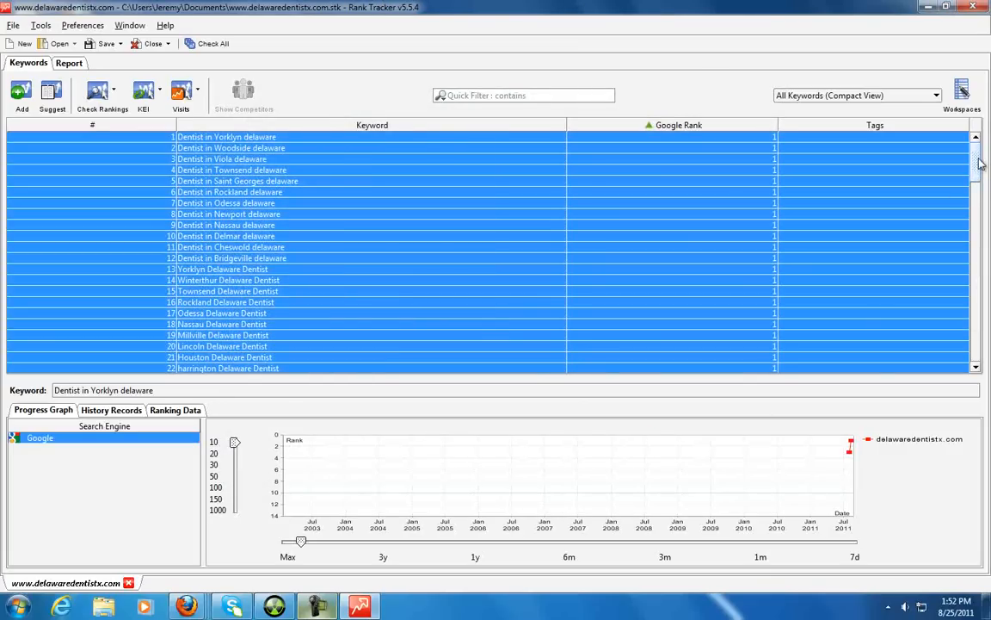
{"action": "scroll", "scroll_direction": "down", "scroll_amount": 3}
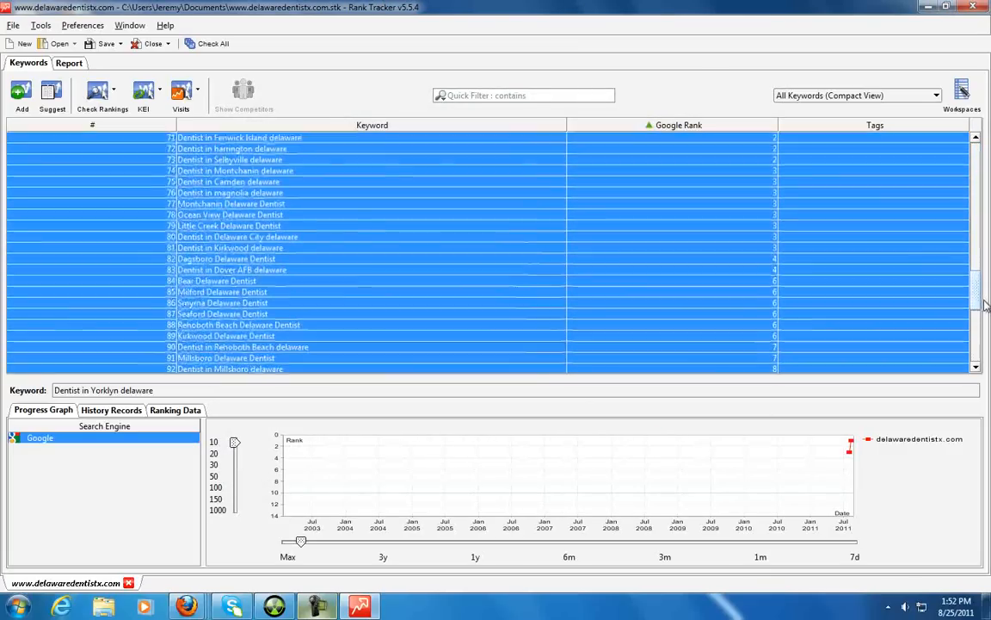
{"action": "scroll", "scroll_direction": "down", "scroll_amount": 3}
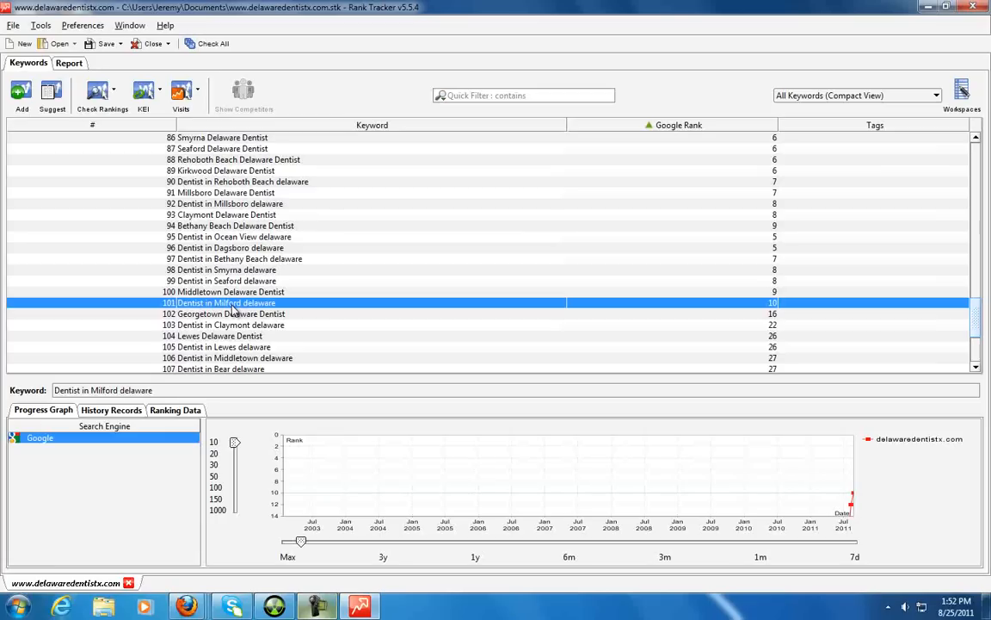
{"action": "mouse_move", "coordinate": [375, 203]}
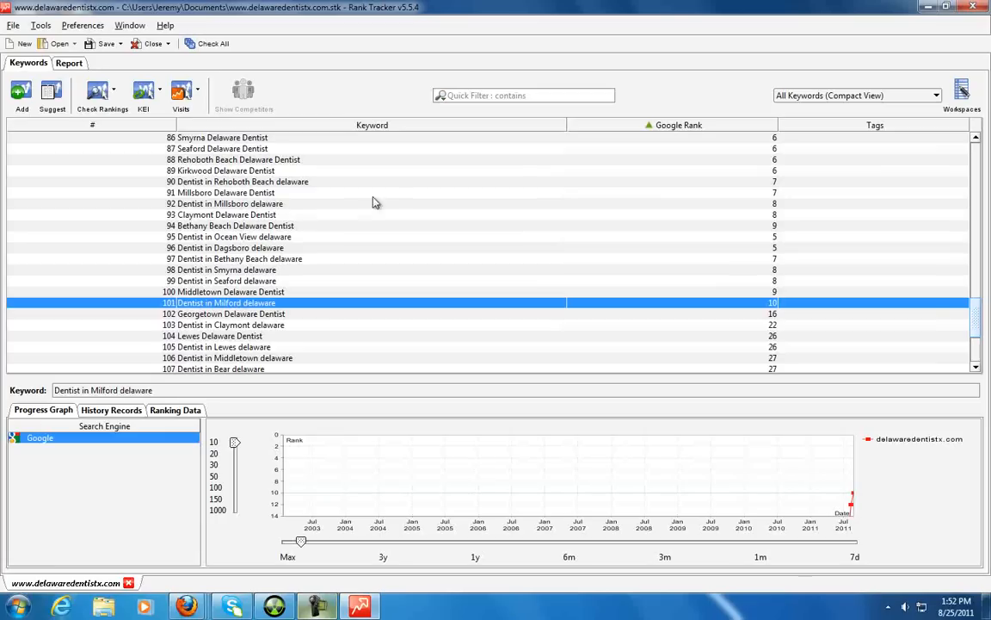
{"action": "mouse_move", "coordinate": [392, 82]}
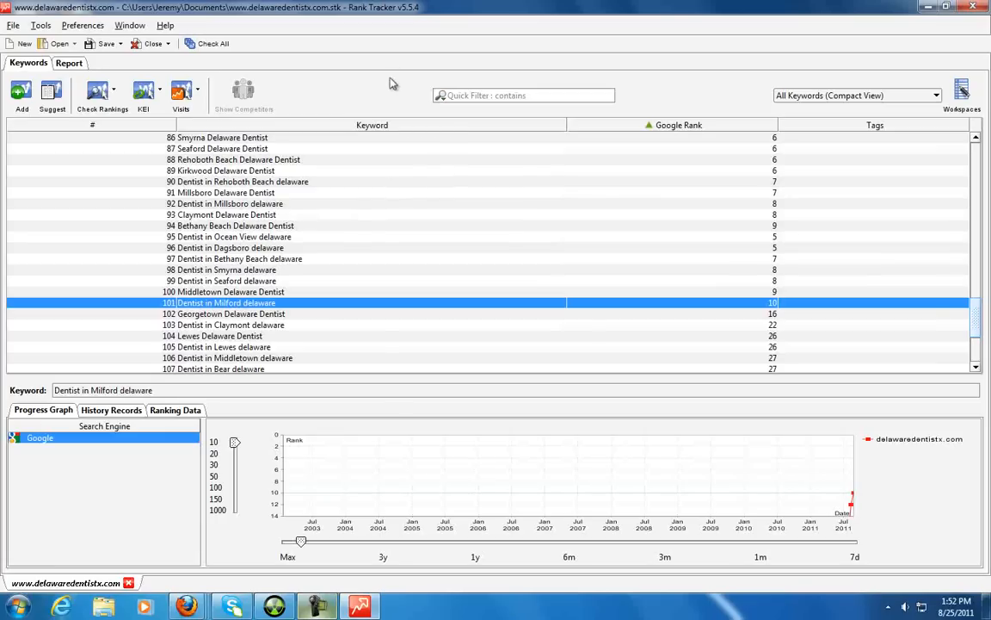
- Open the rankings report, skip the company profile prompt, and scroll through the results
{"action": "left_click", "coordinate": [68, 62]}
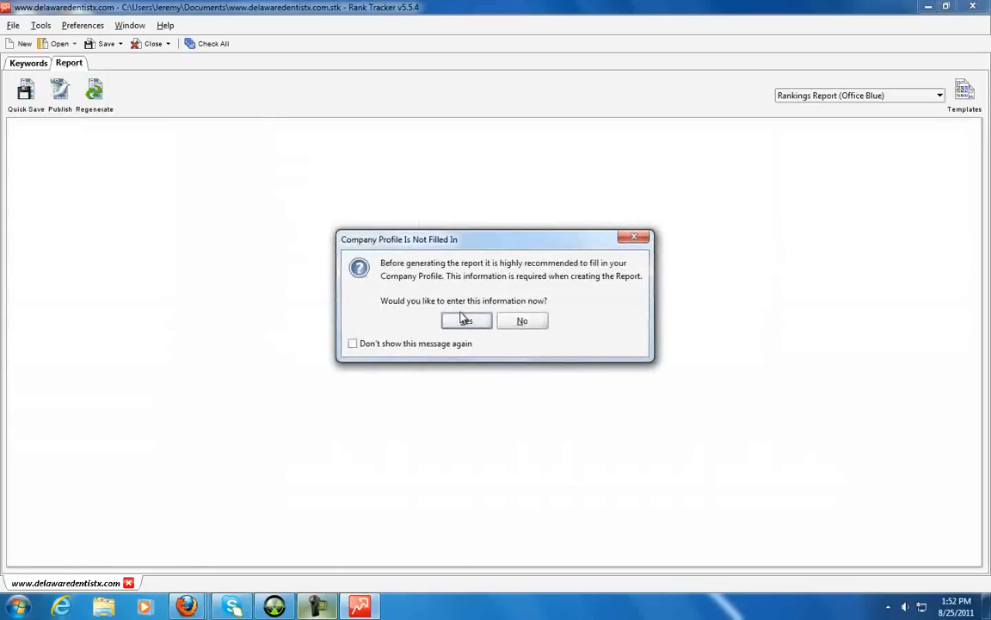
{"action": "mouse_move", "coordinate": [522, 320]}
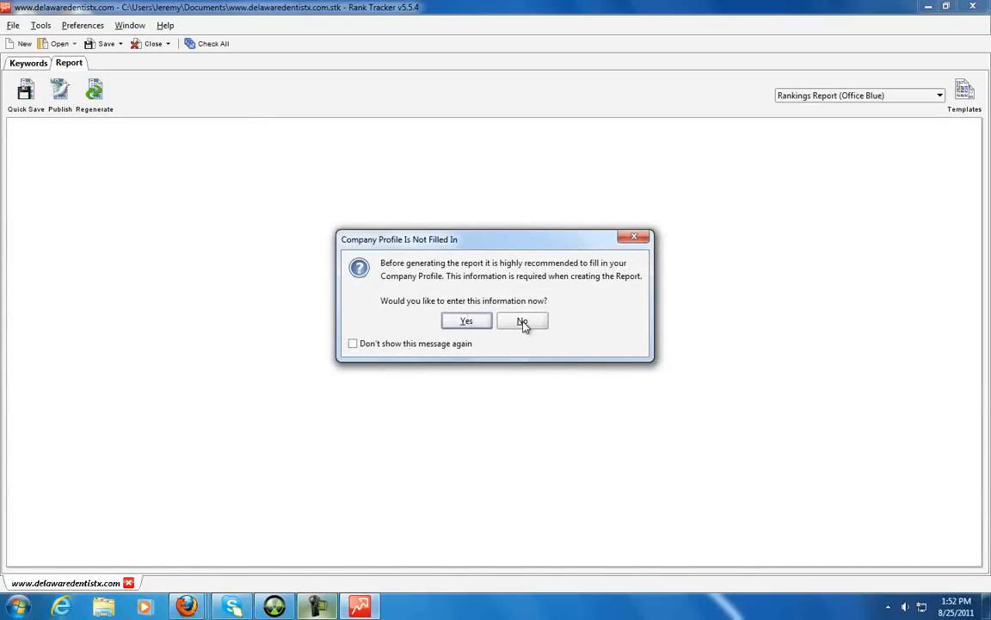
{"action": "left_click", "coordinate": [523, 320]}
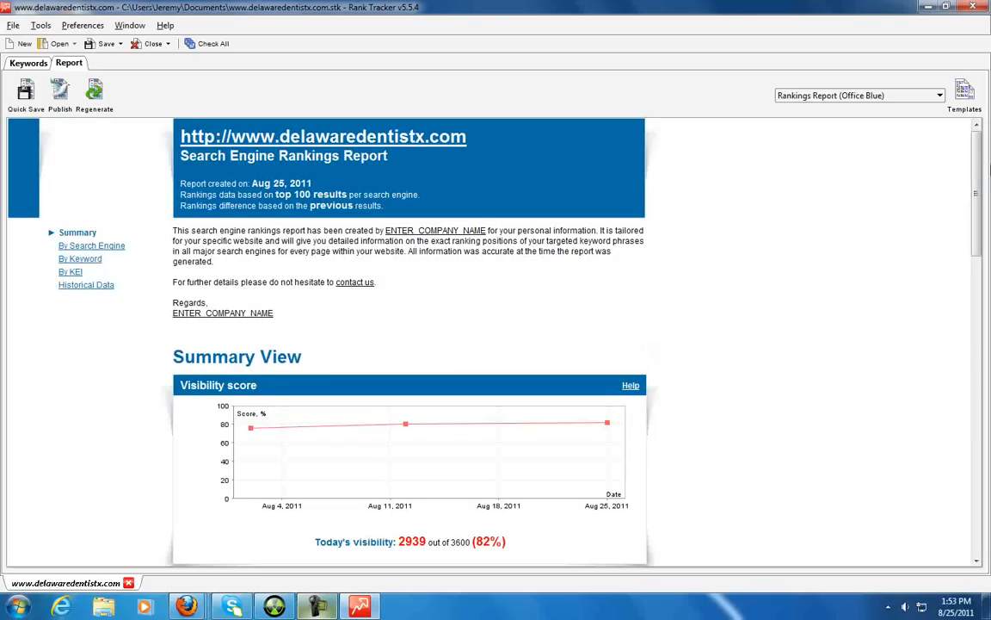
{"action": "scroll", "scroll_direction": "down", "scroll_amount": 3}
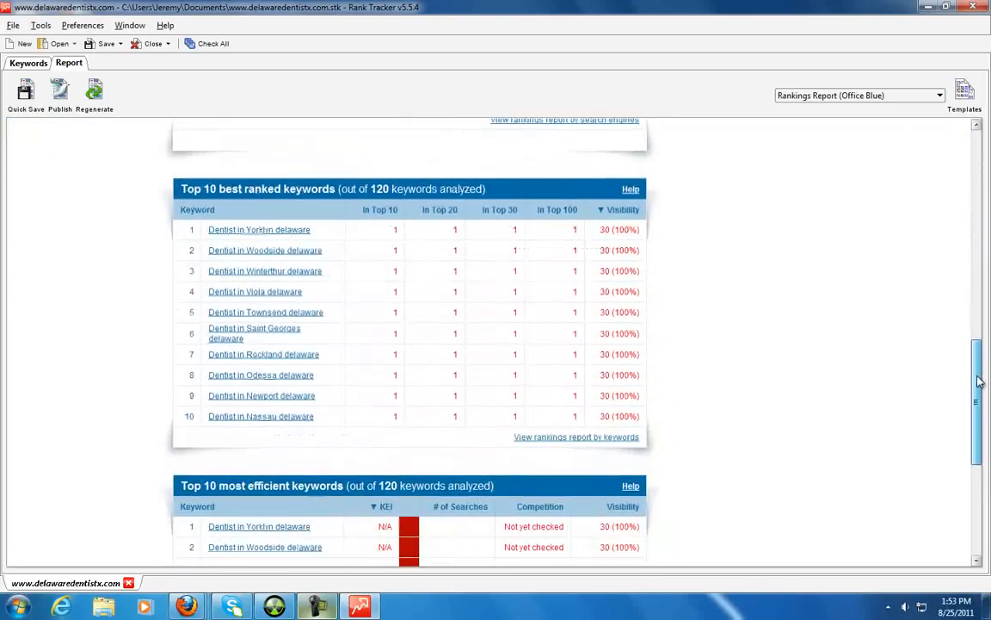
{"action": "scroll", "scroll_direction": "down", "scroll_amount": 3}
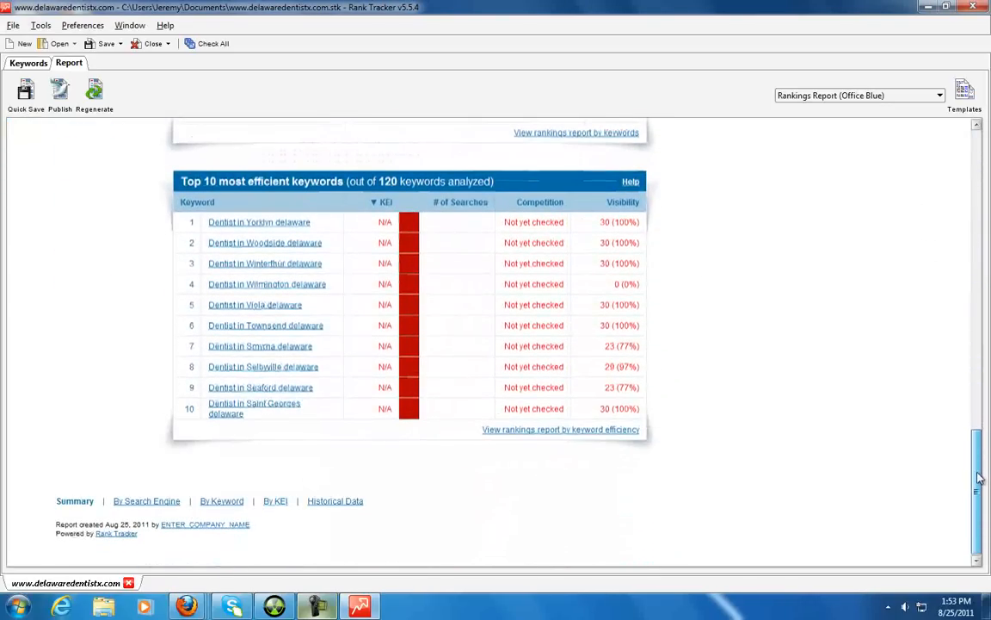
{"action": "scroll", "scroll_direction": "up", "scroll_amount": 3}
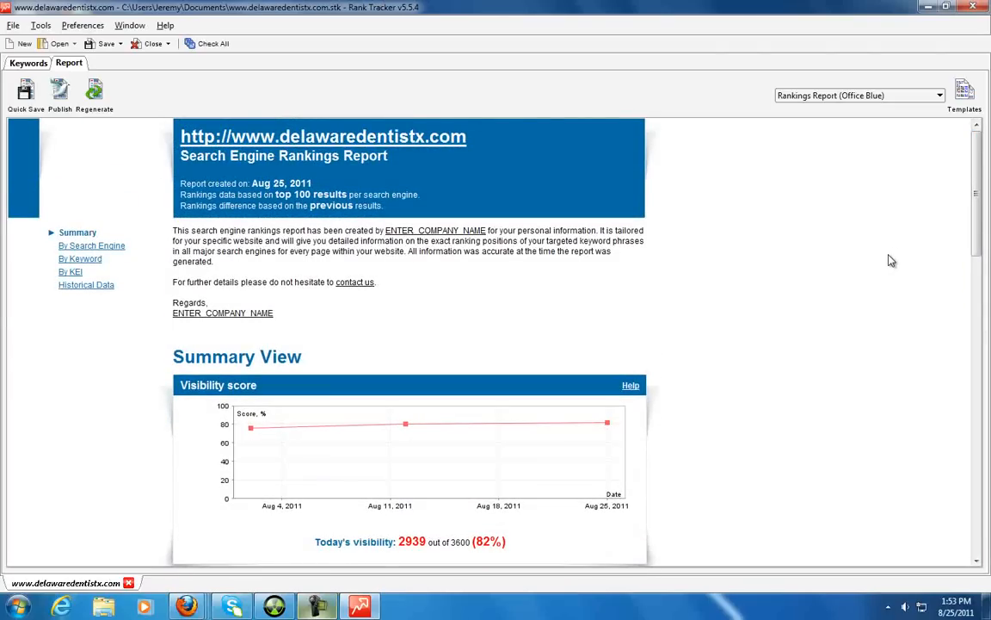
{"action": "mouse_move", "coordinate": [448, 322]}
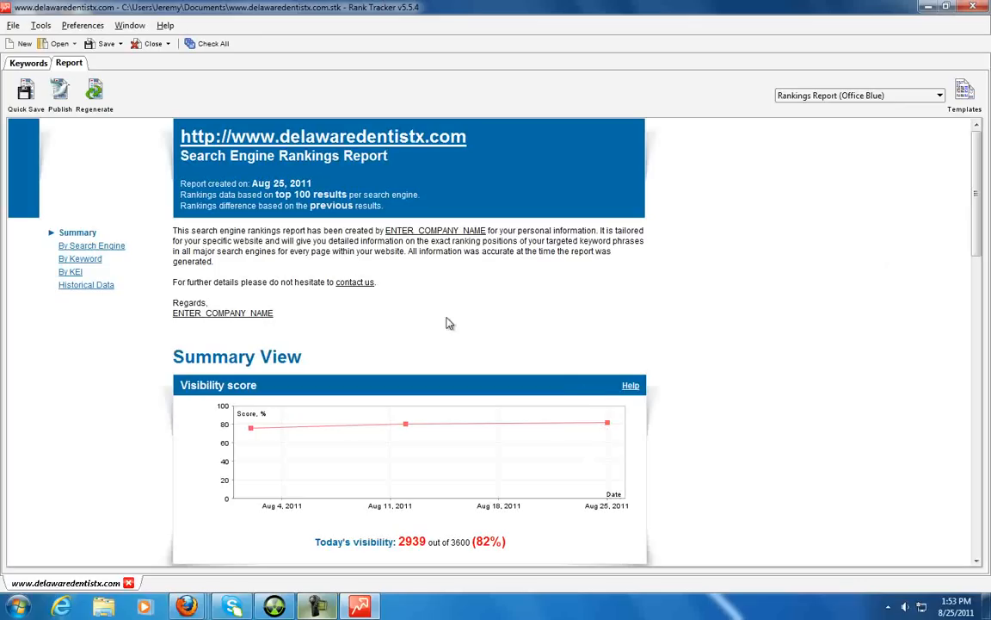
- Browse the report templates and report, then exit Rank Tracker saving the project changes
{"action": "left_click", "coordinate": [940, 95]}
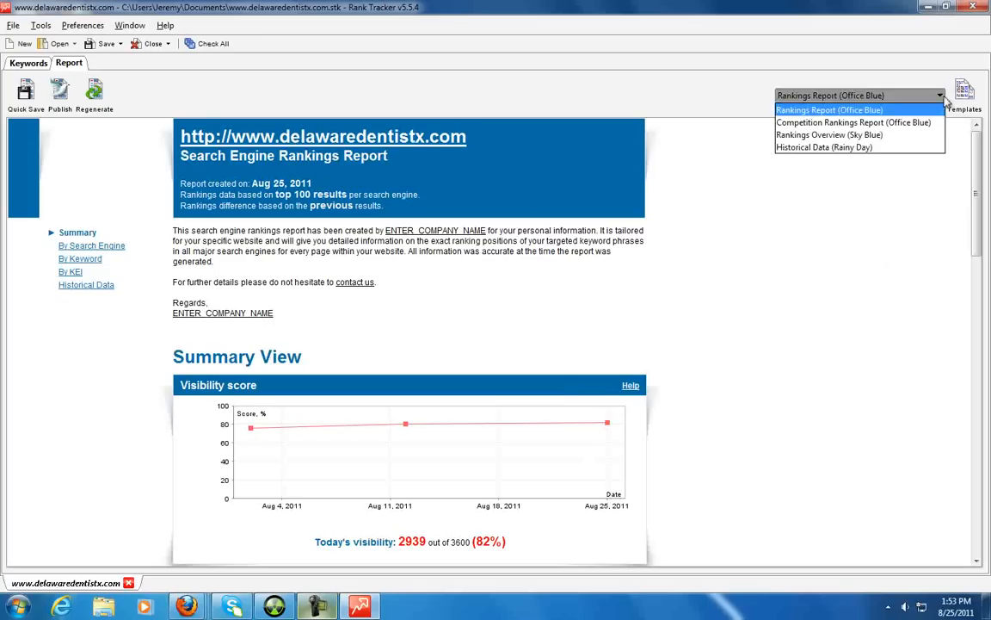
{"action": "mouse_move", "coordinate": [854, 122]}
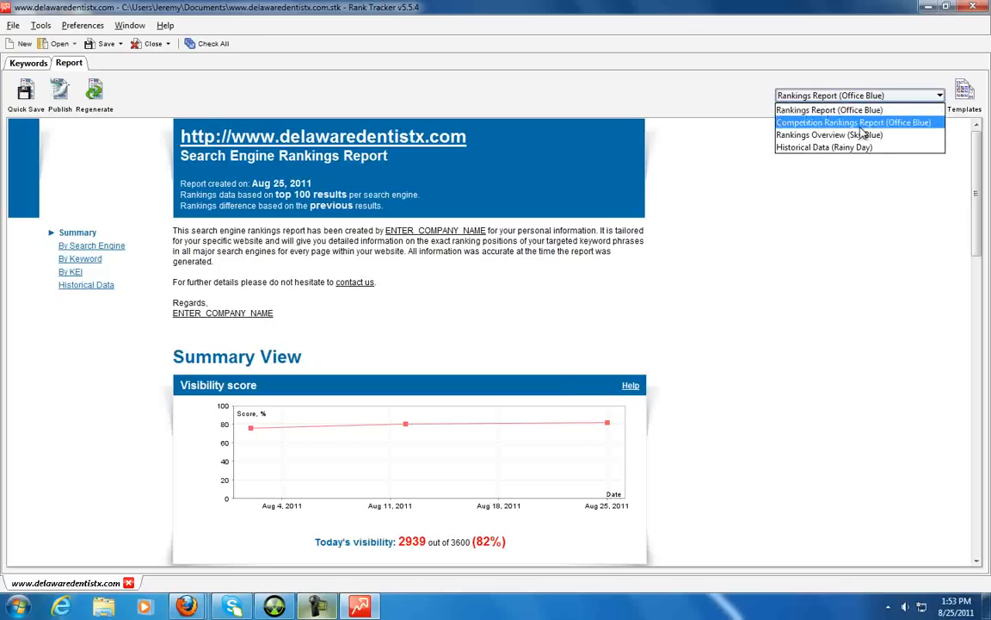
{"action": "mouse_move", "coordinate": [824, 147]}
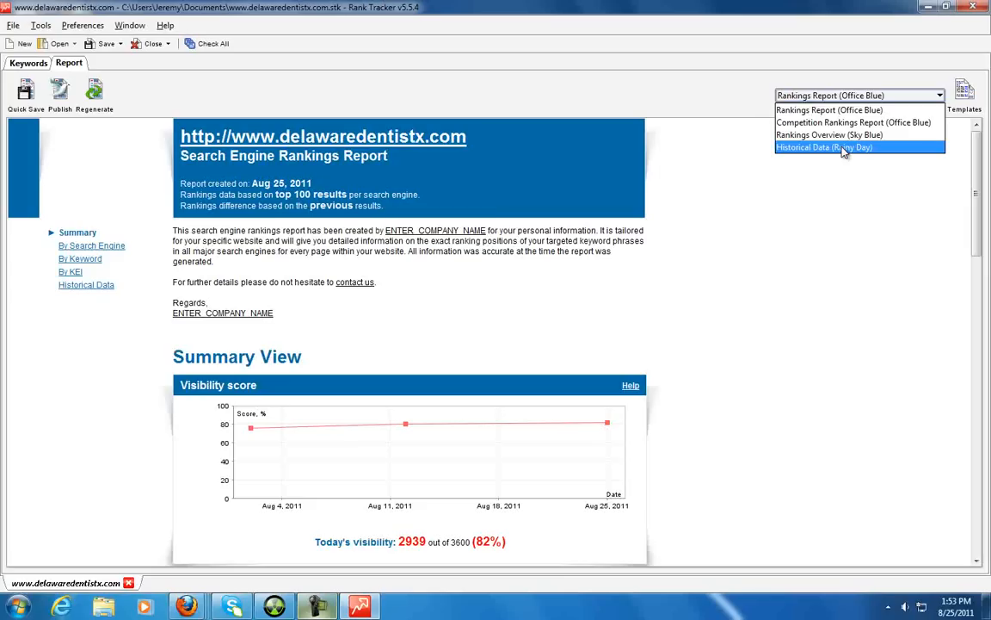
{"action": "mouse_move", "coordinate": [901, 268]}
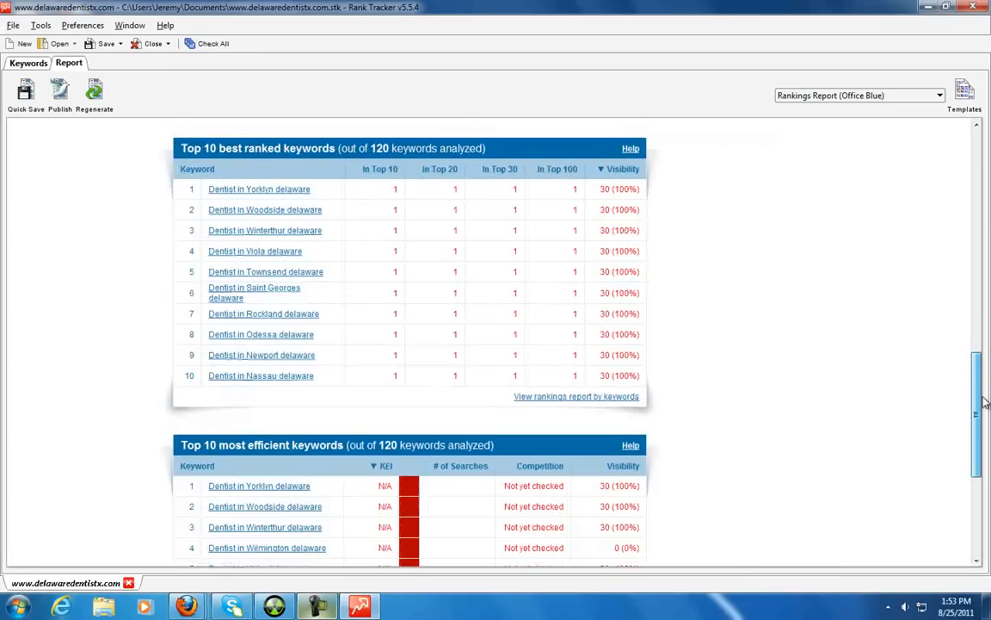
{"action": "scroll", "scroll_direction": "up", "scroll_amount": 3}
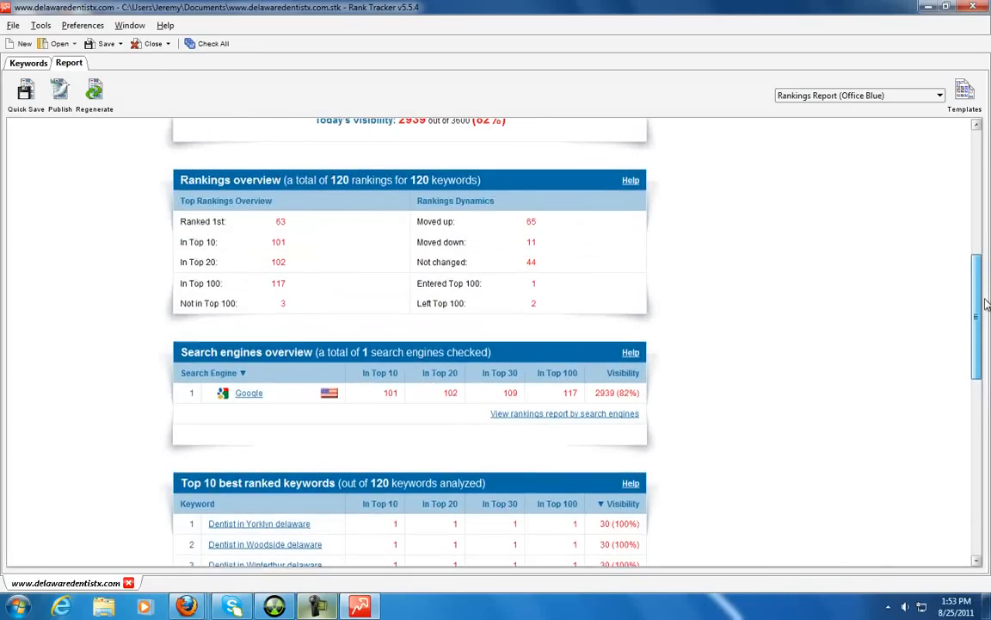
{"action": "scroll", "scroll_direction": "up", "scroll_amount": 3}
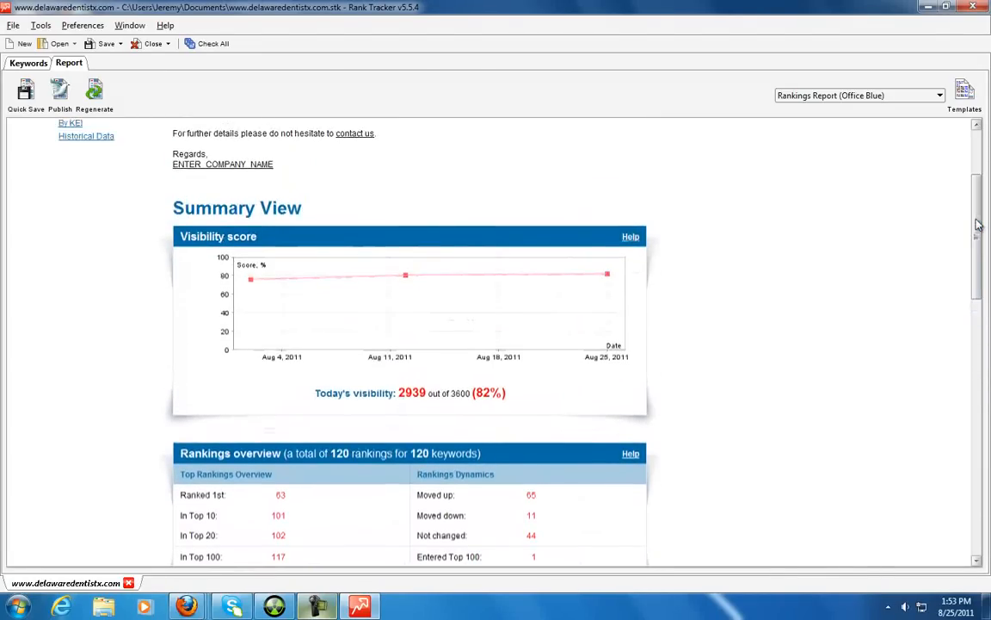
{"action": "scroll", "scroll_direction": "up", "scroll_amount": 3}
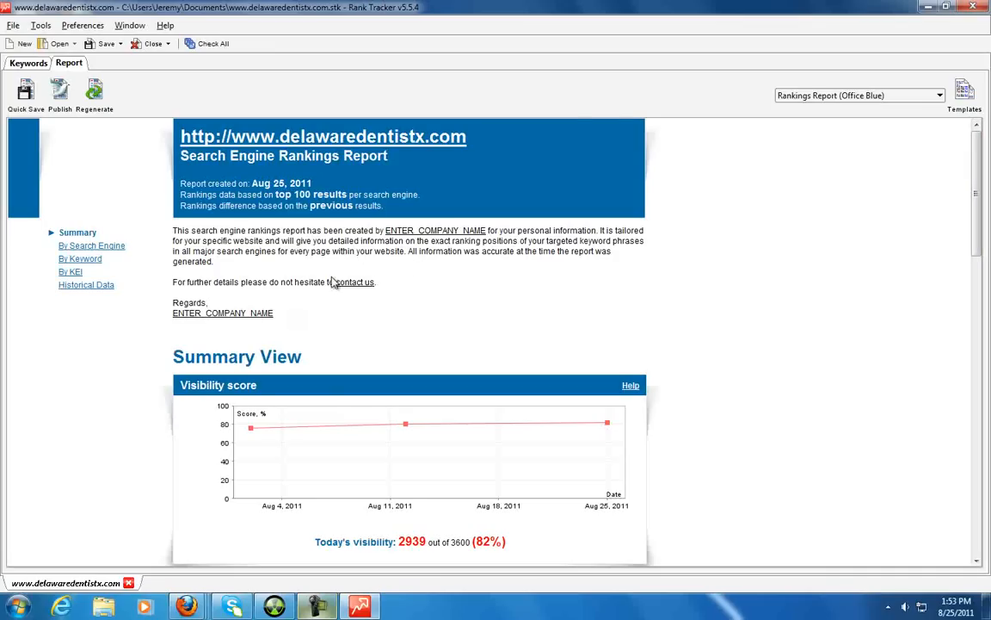
{"action": "mouse_move", "coordinate": [301, 284]}
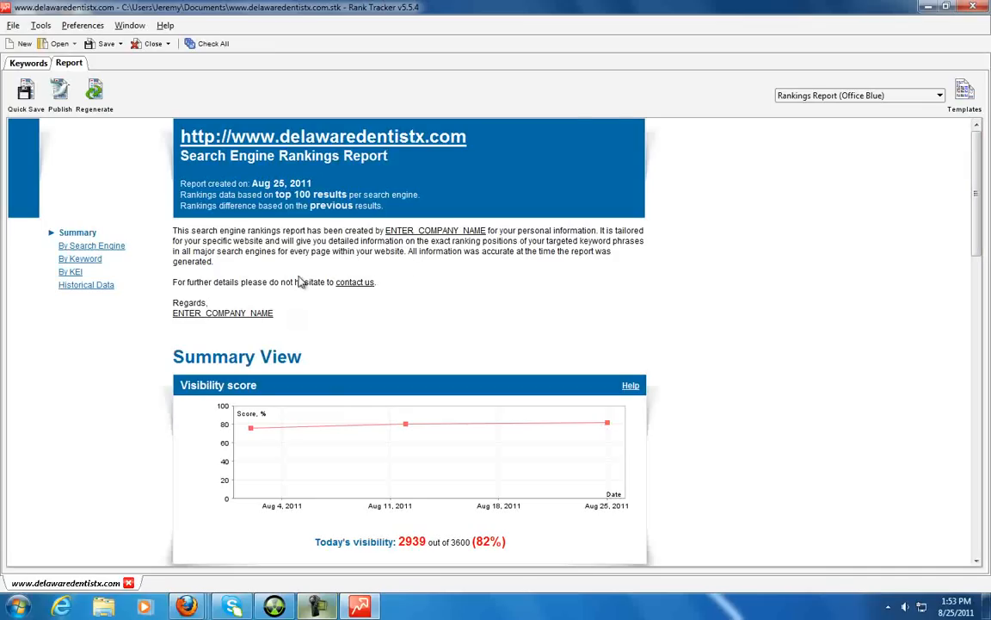
{"action": "mouse_move", "coordinate": [424, 230]}
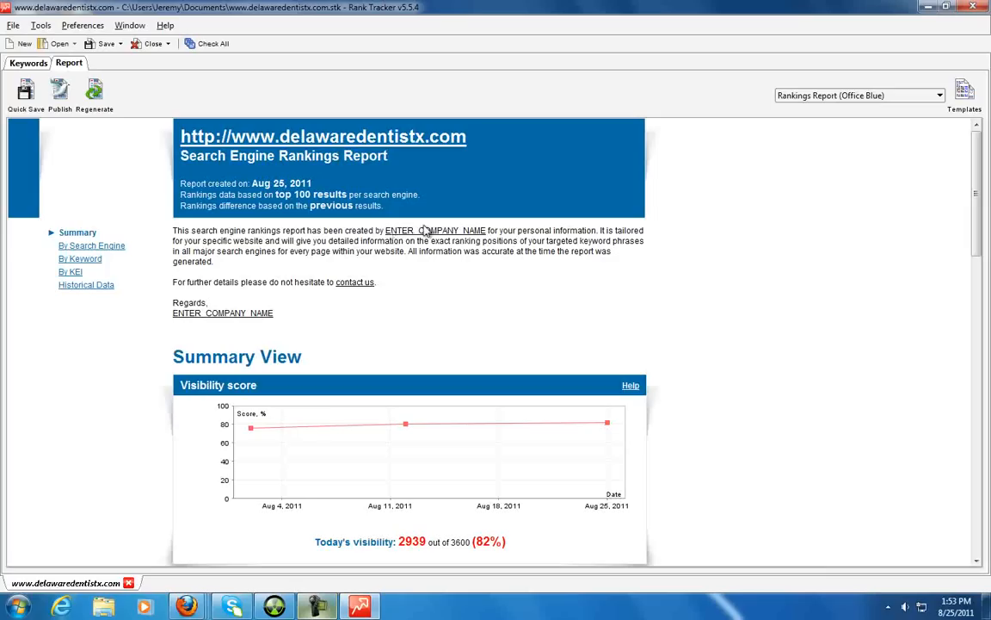
{"action": "mouse_move", "coordinate": [338, 298]}
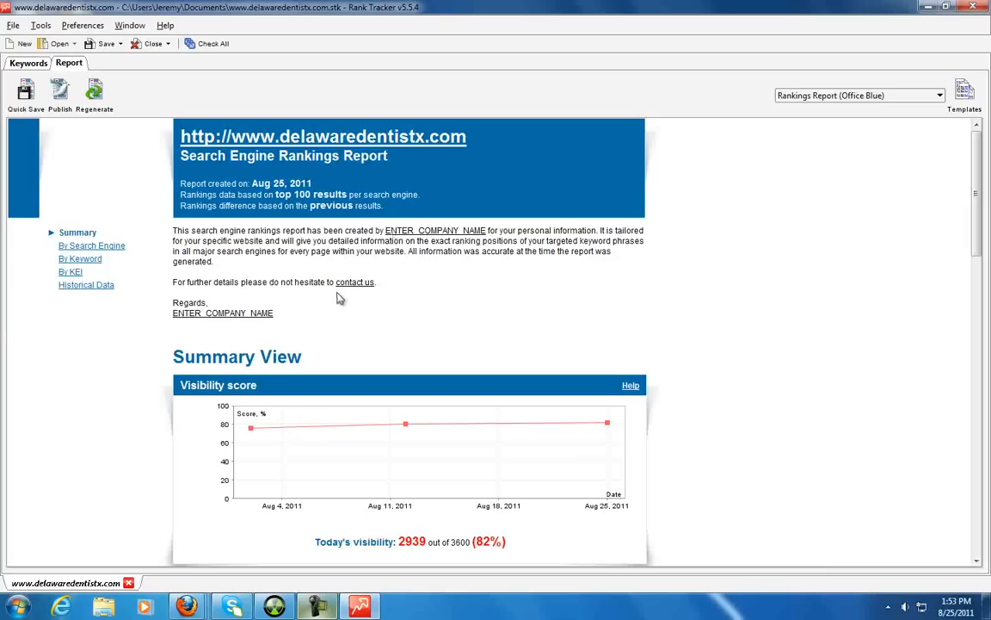
{"action": "mouse_move", "coordinate": [379, 241]}
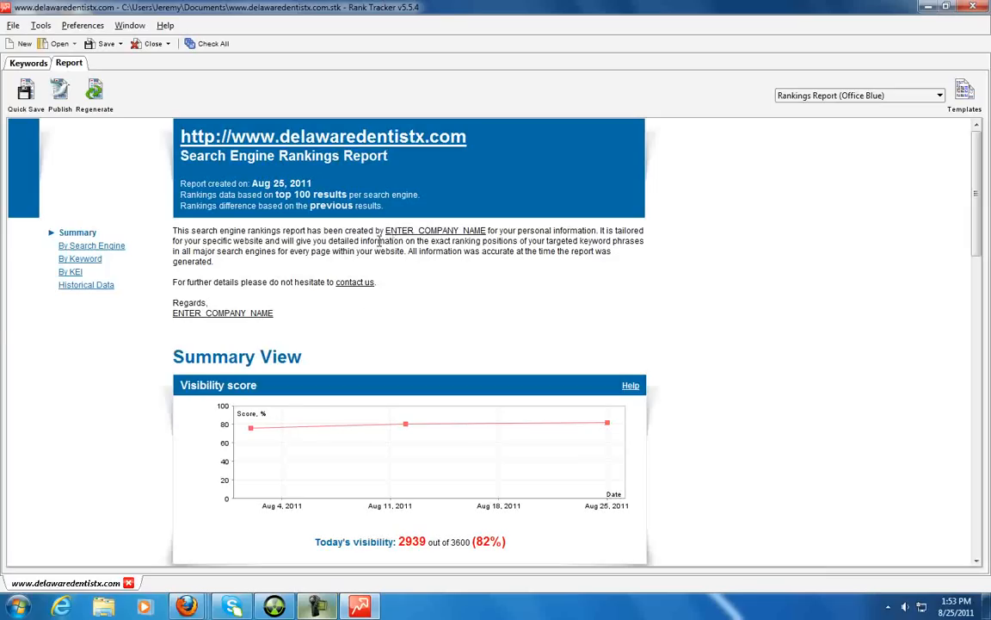
{"action": "mouse_move", "coordinate": [365, 284]}
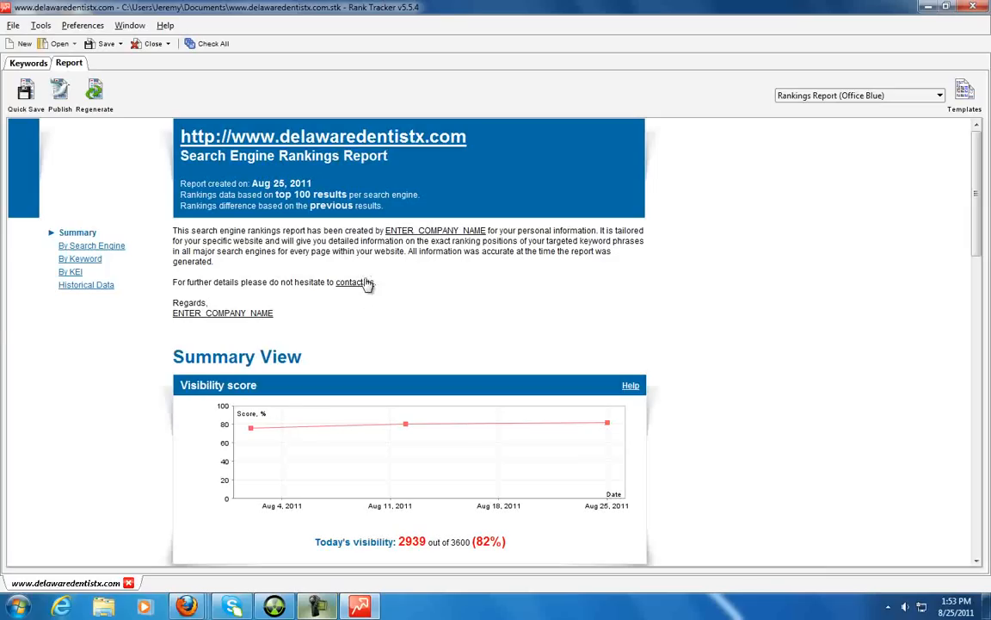
{"action": "mouse_move", "coordinate": [383, 273]}
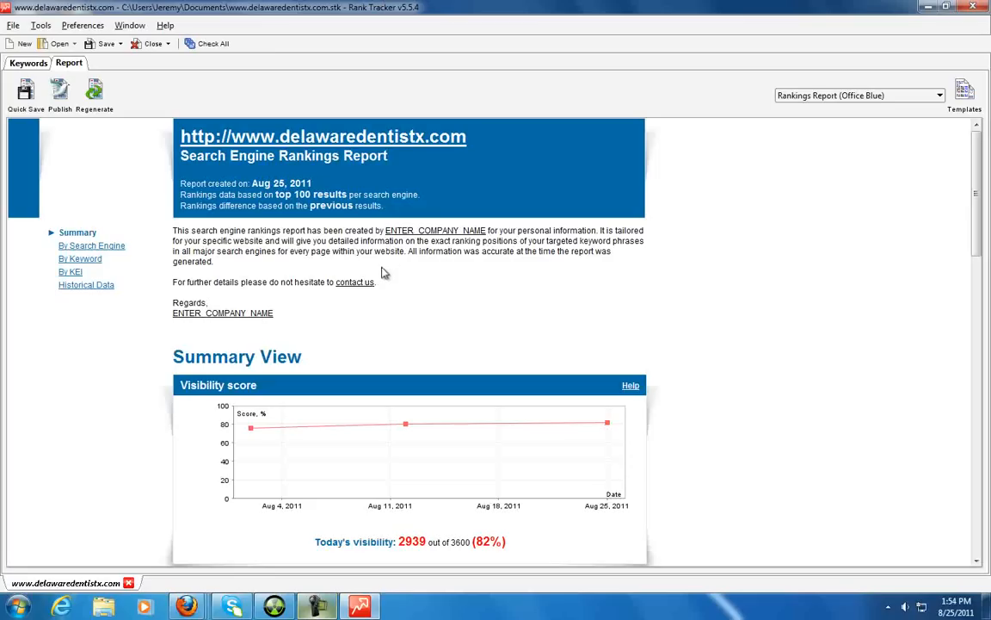
{"action": "mouse_move", "coordinate": [371, 288]}
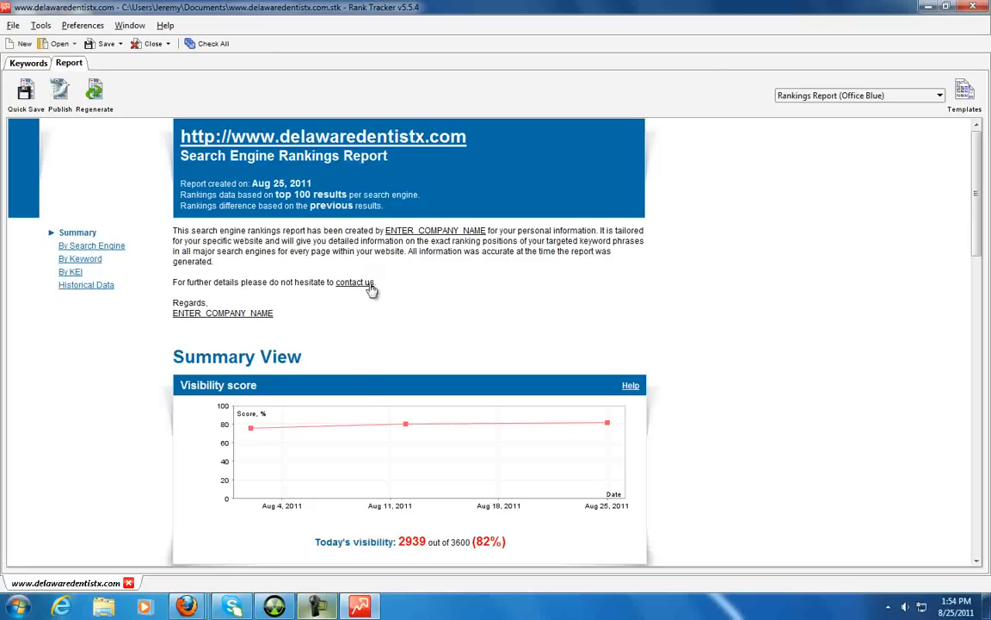
{"action": "mouse_move", "coordinate": [309, 319]}
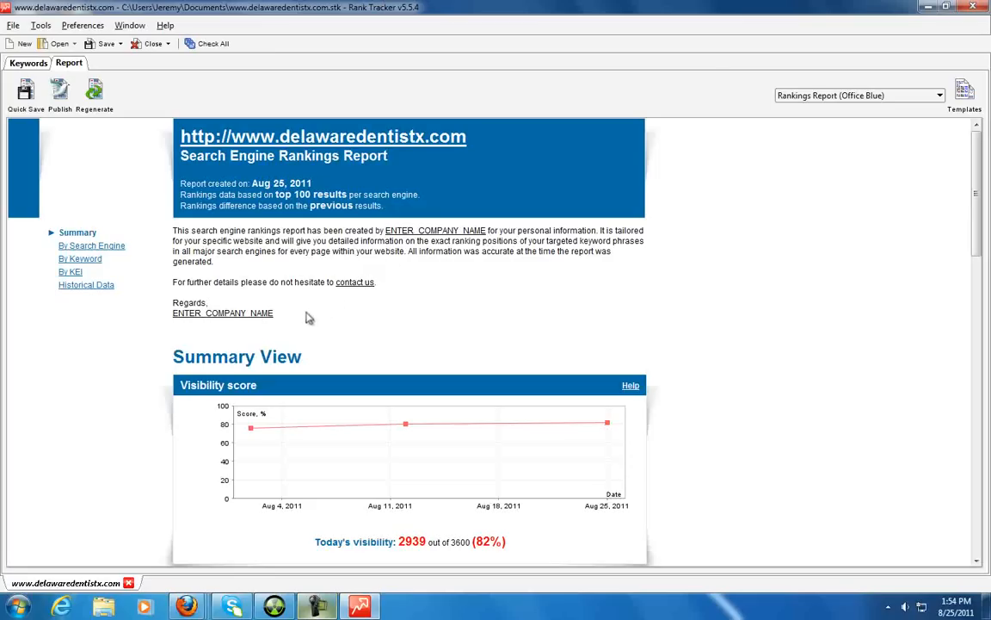
{"action": "mouse_move", "coordinate": [467, 318]}
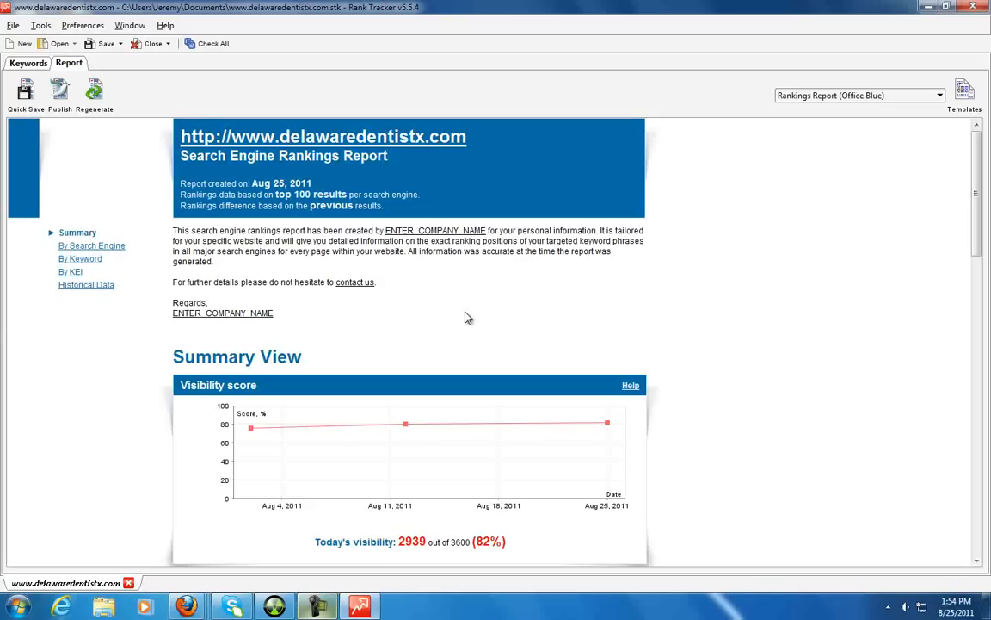
{"action": "mouse_move", "coordinate": [456, 323]}
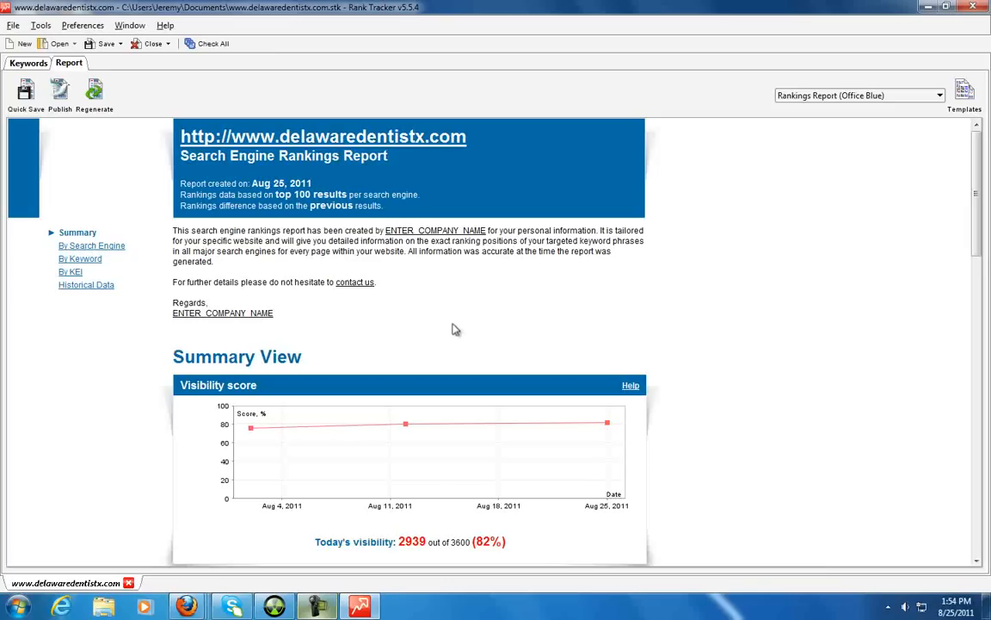
{"action": "mouse_move", "coordinate": [461, 332]}
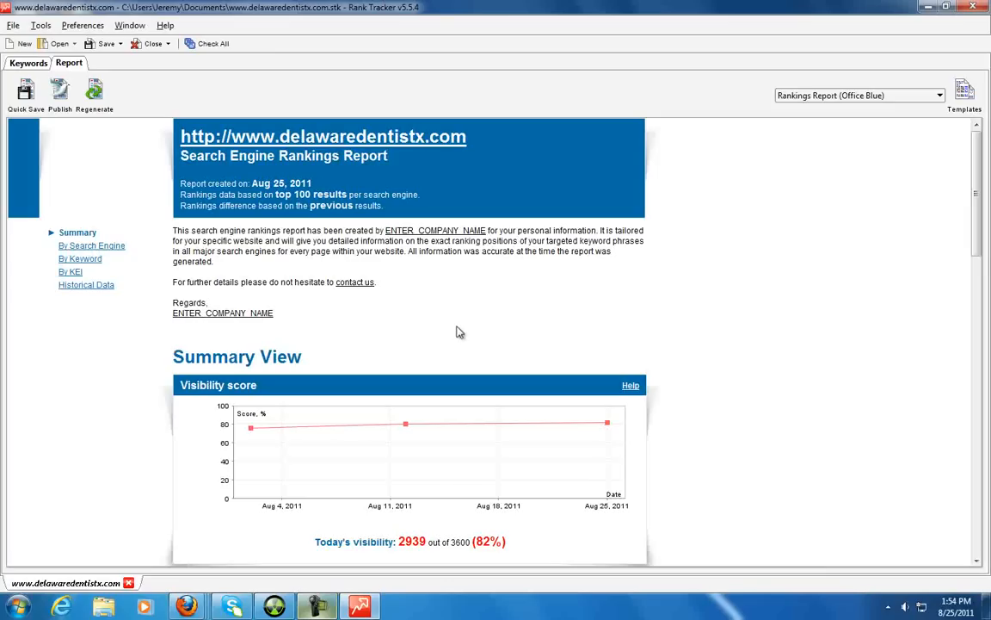
{"action": "mouse_move", "coordinate": [421, 334]}
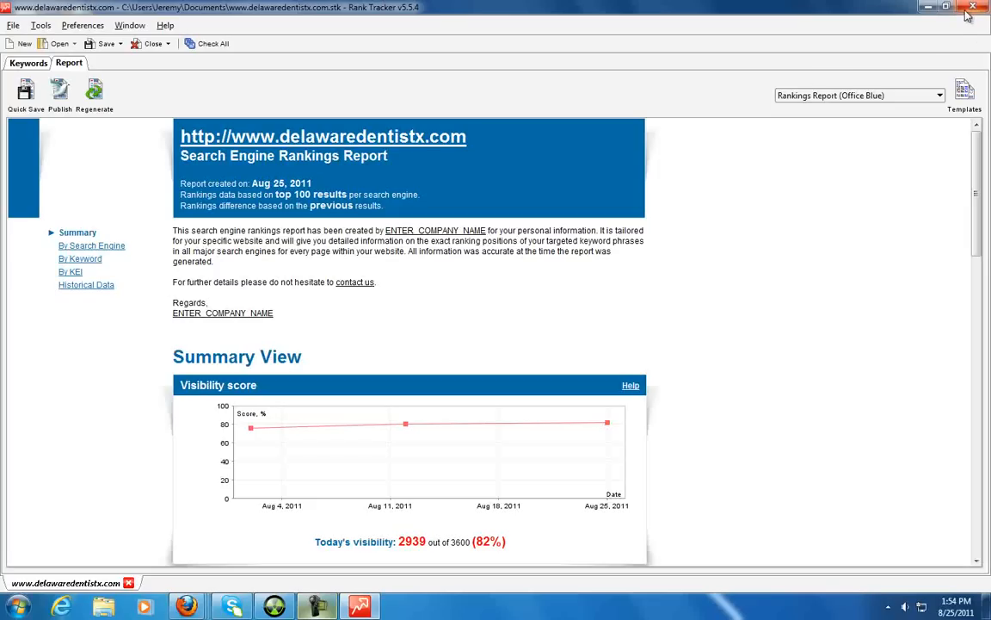
{"action": "left_click", "coordinate": [972, 7]}
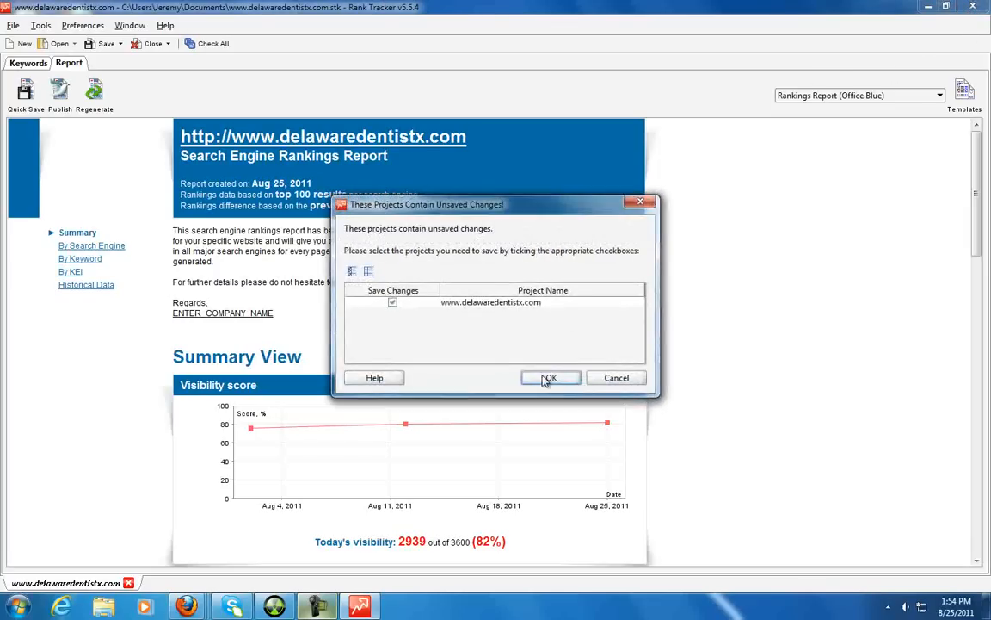
{"action": "left_click", "coordinate": [550, 378]}
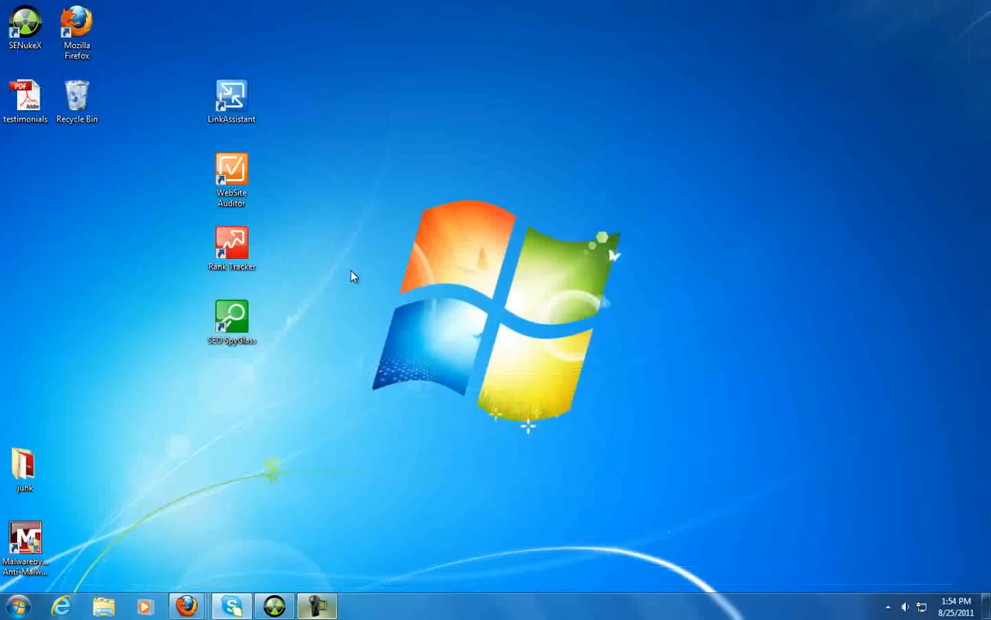